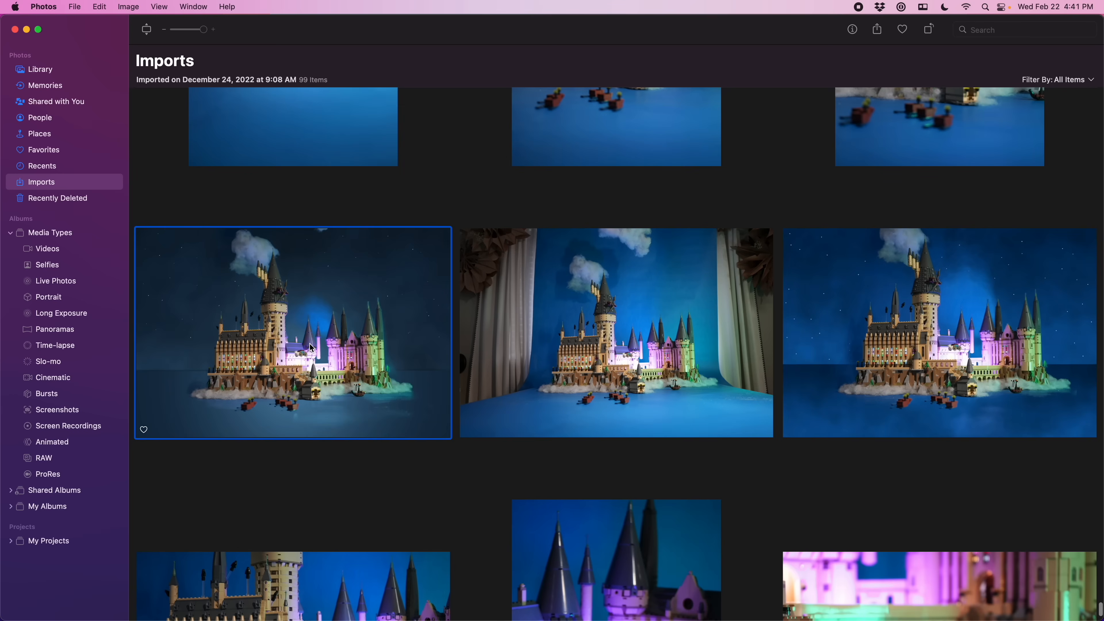
- Review the night-sky castle photo in edit mode, comparing the edit against the original
double_click(292, 332)
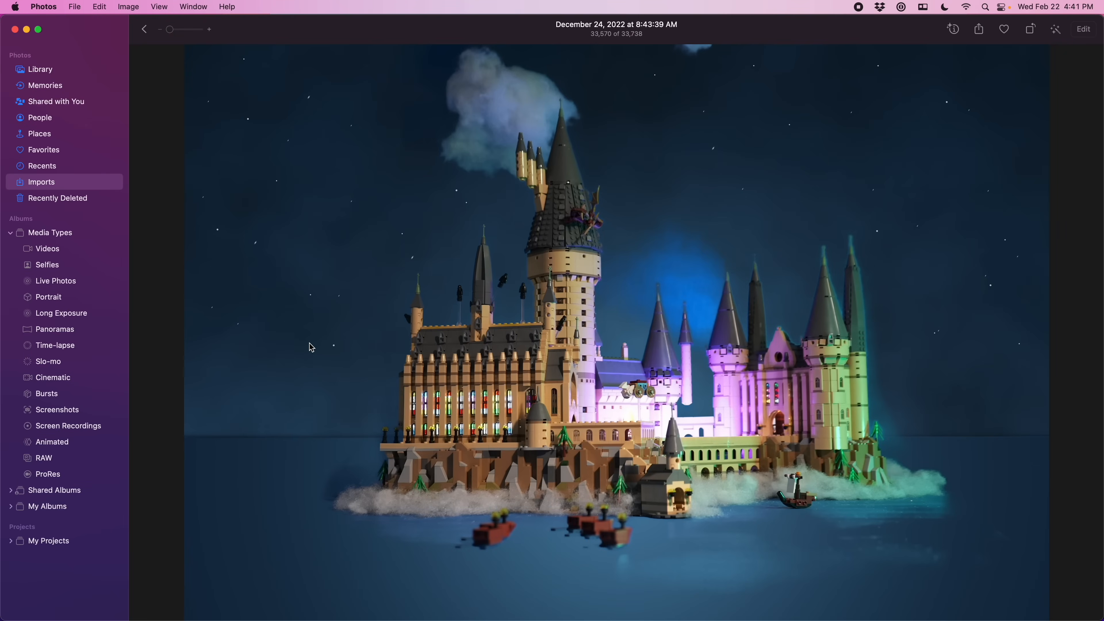
mouse_move(1088, 44)
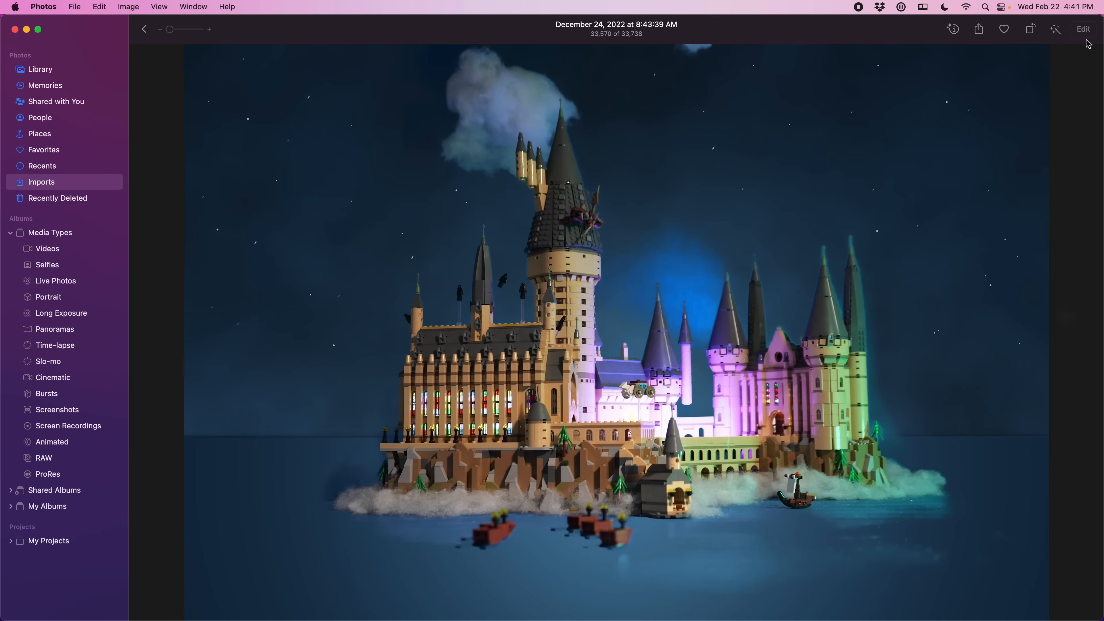
left_click(1083, 28)
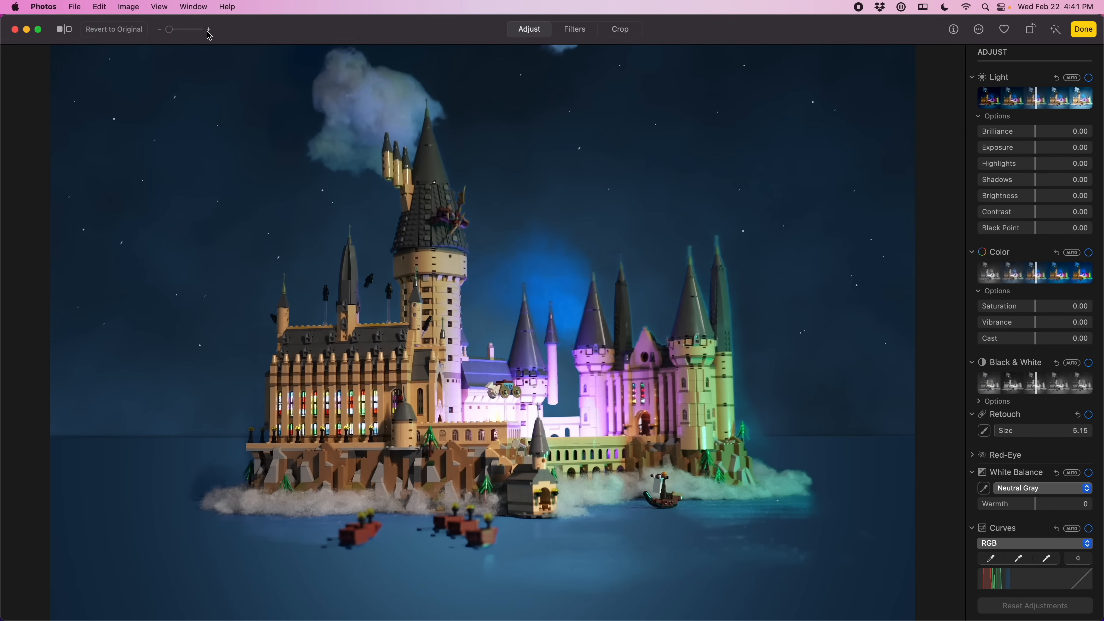
left_click(59, 28)
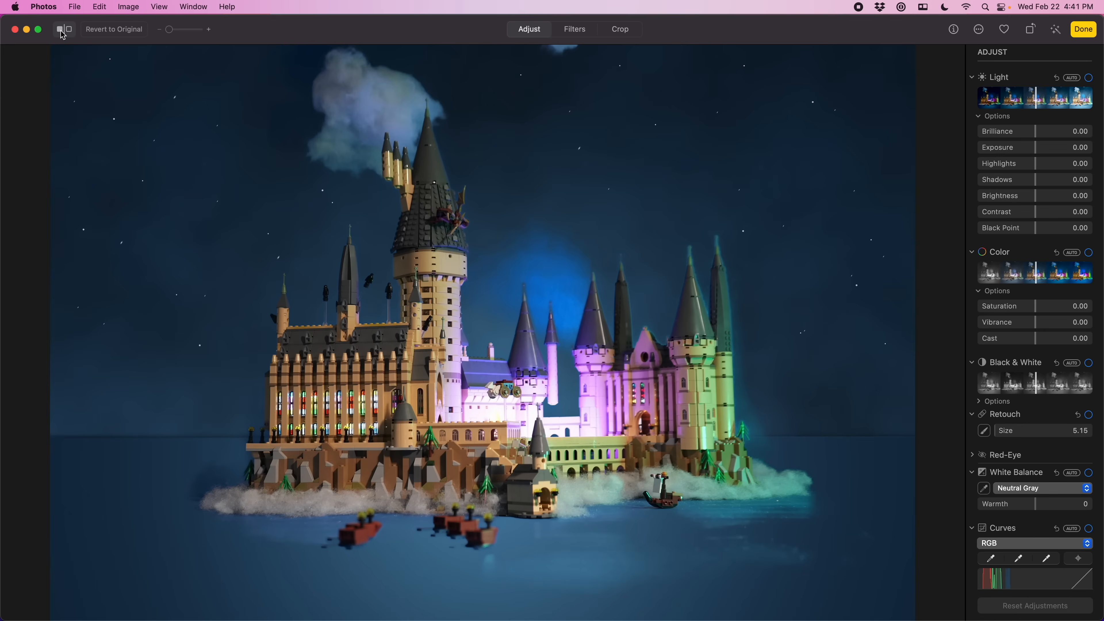
left_click(62, 29)
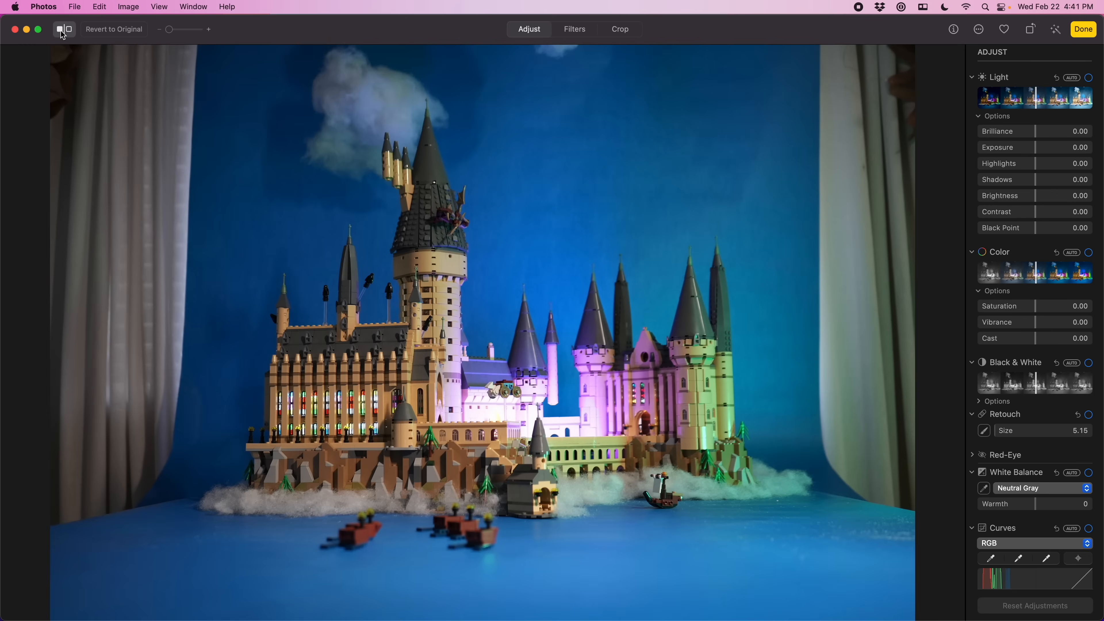
left_click(1082, 28)
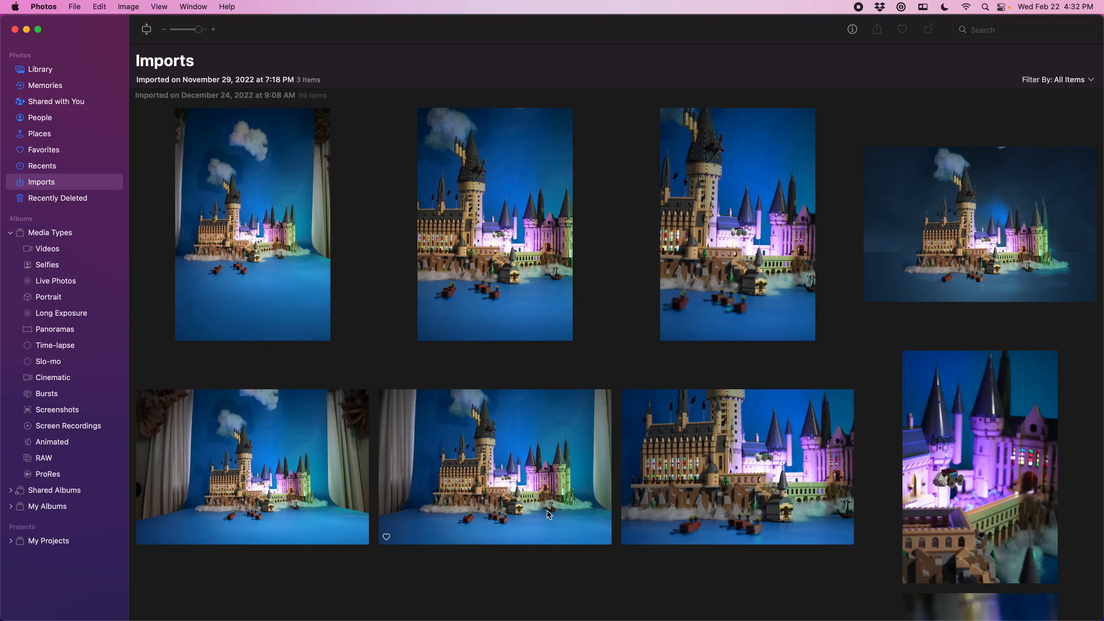
- Send the curtained castle photo from Photos edit mode to the Pixelmator Pro extension
double_click(494, 467)
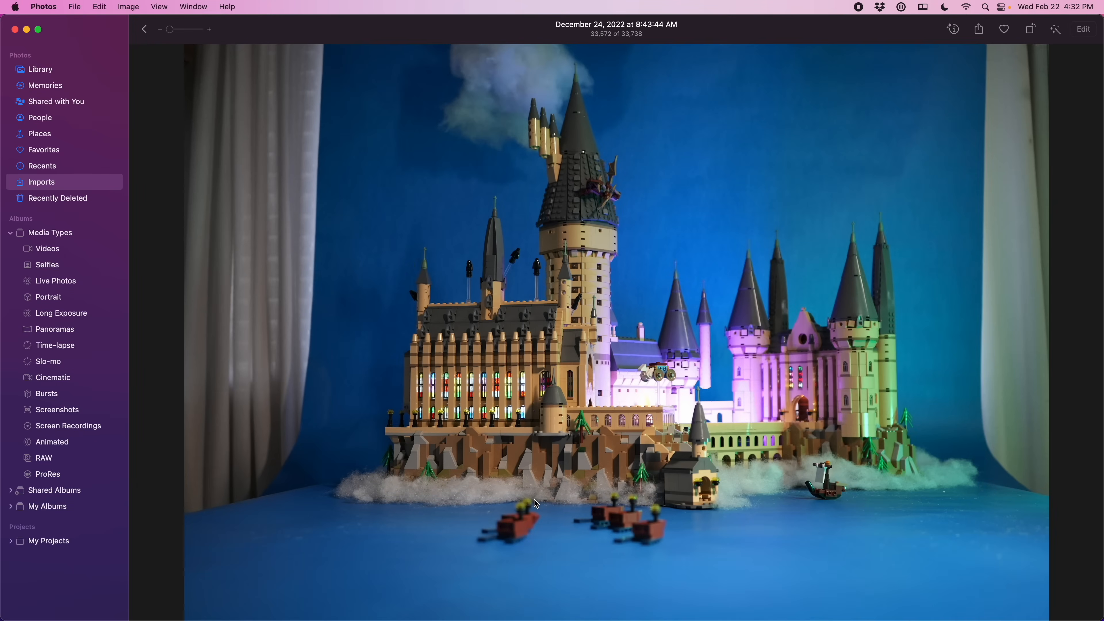
mouse_move(816, 333)
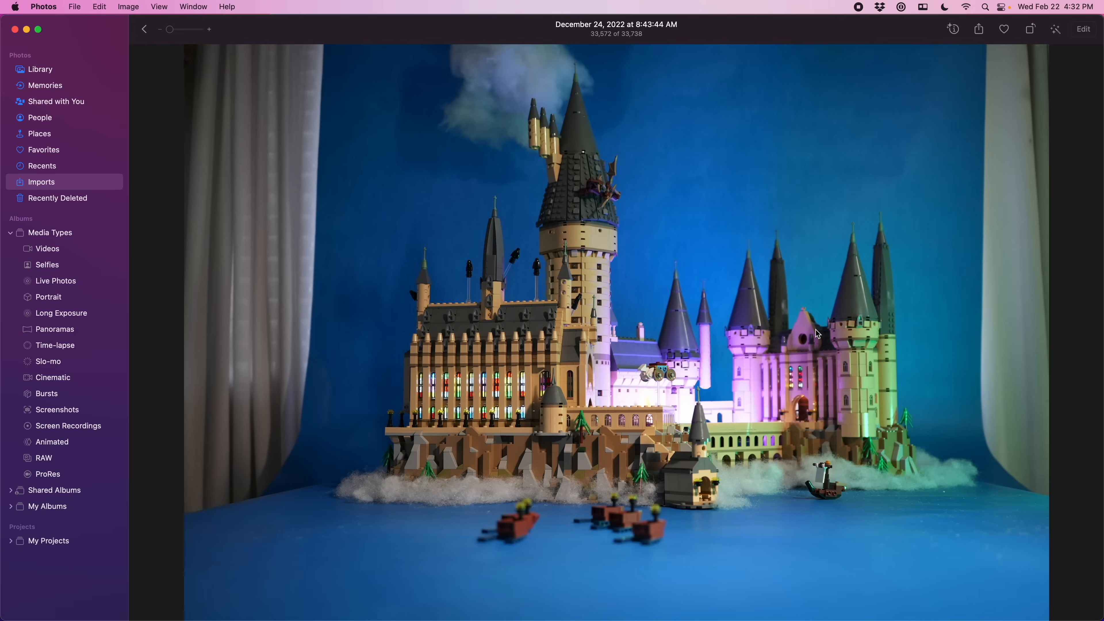
left_click(1083, 29)
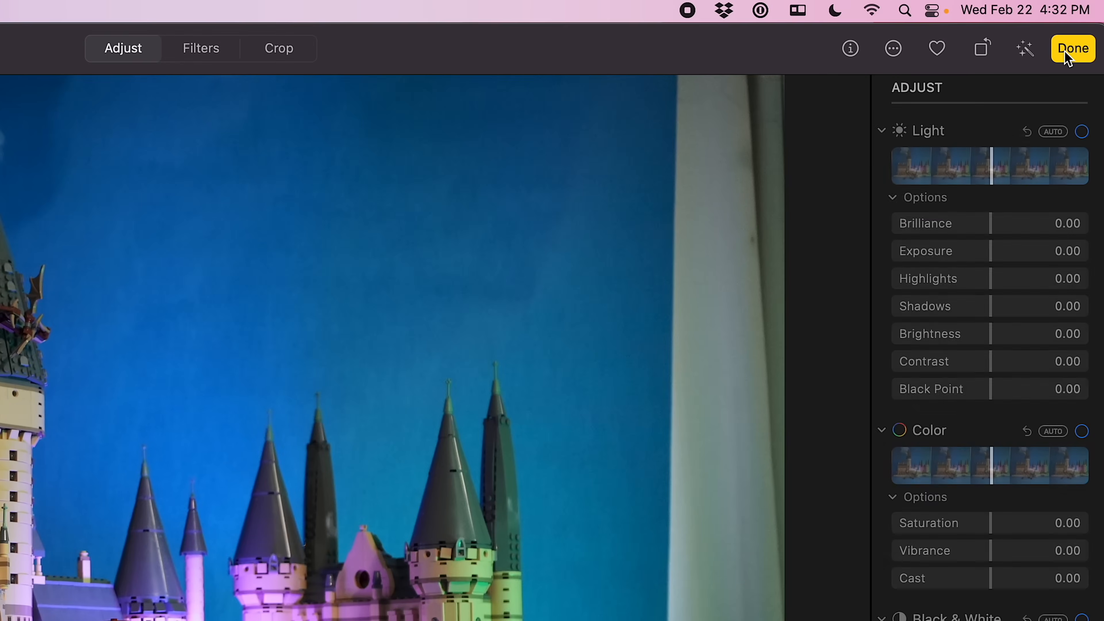
left_click(893, 48)
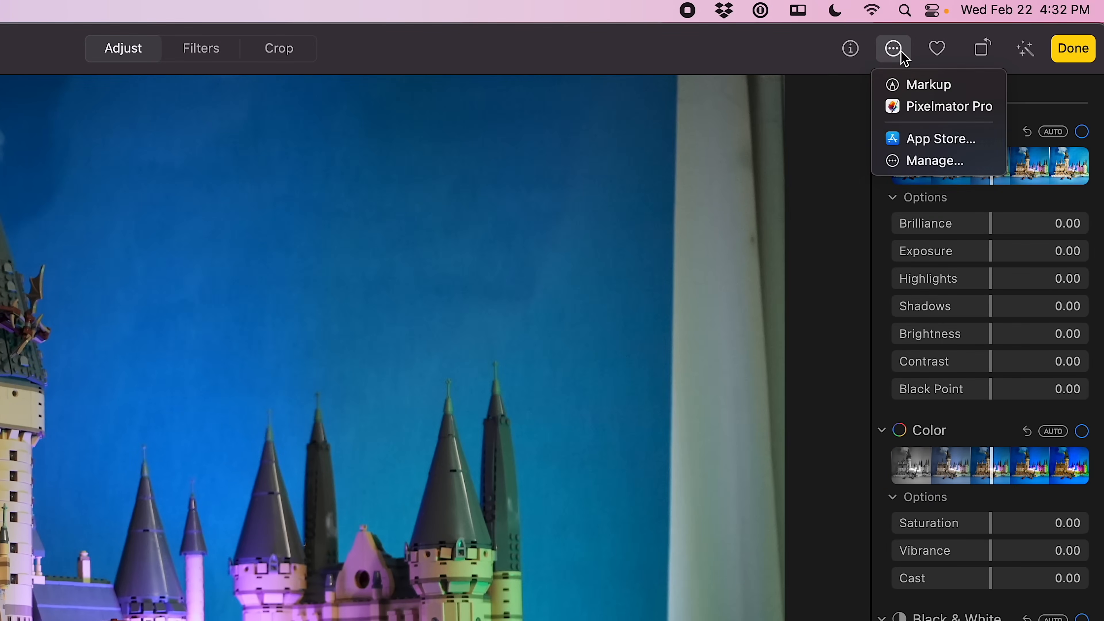
left_click(893, 48)
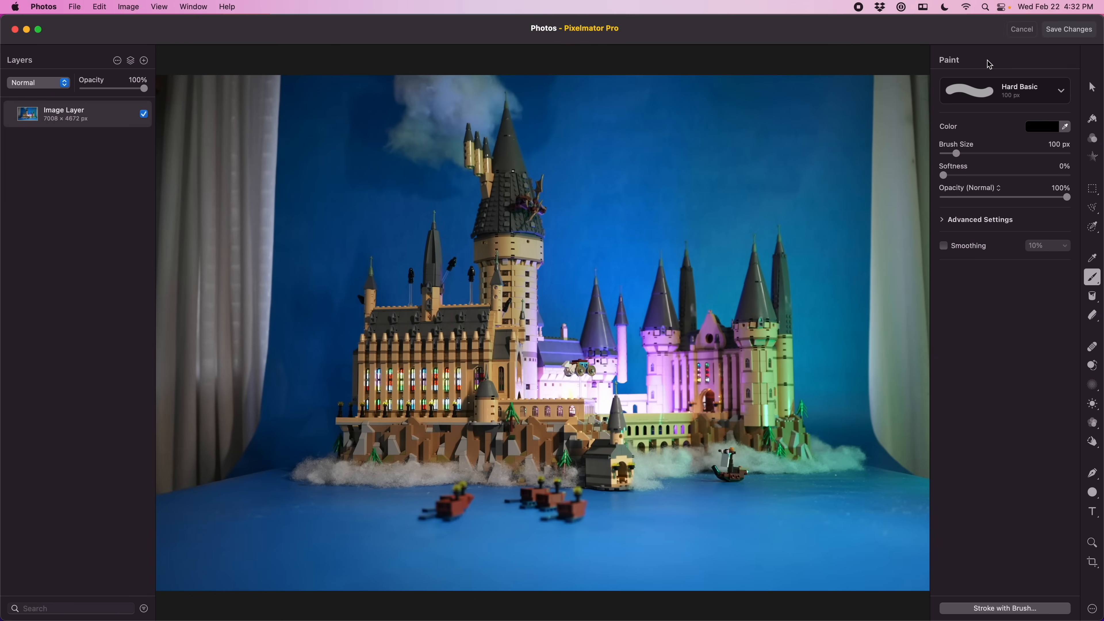
mouse_move(1092, 137)
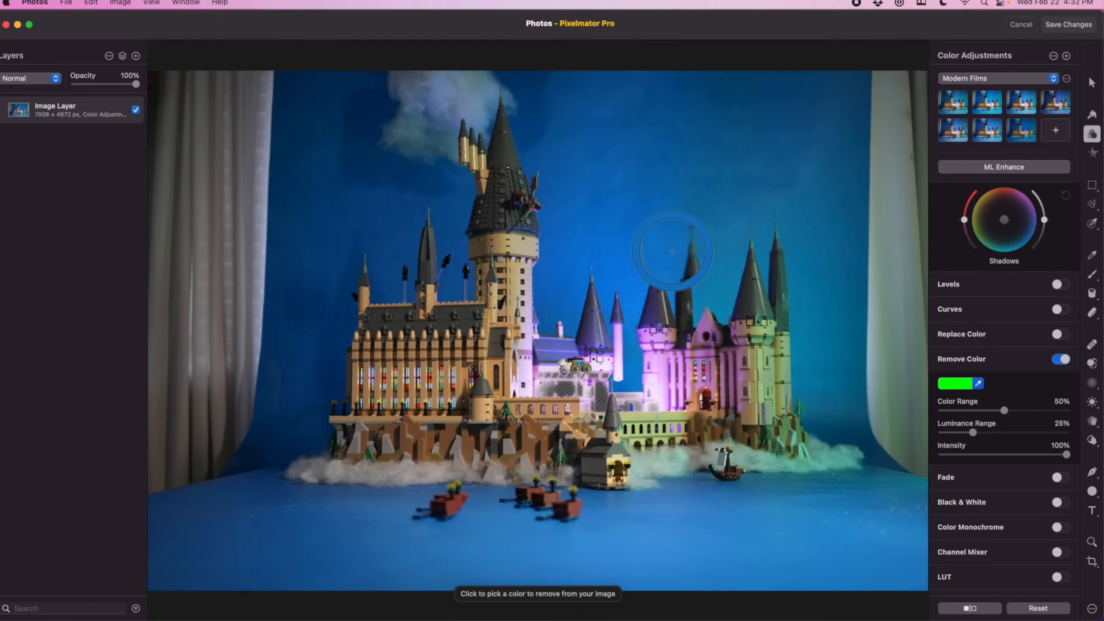
- Remove the blue backdrop colour, tuning Luminance and Color Range to protect the castle
left_click(672, 251)
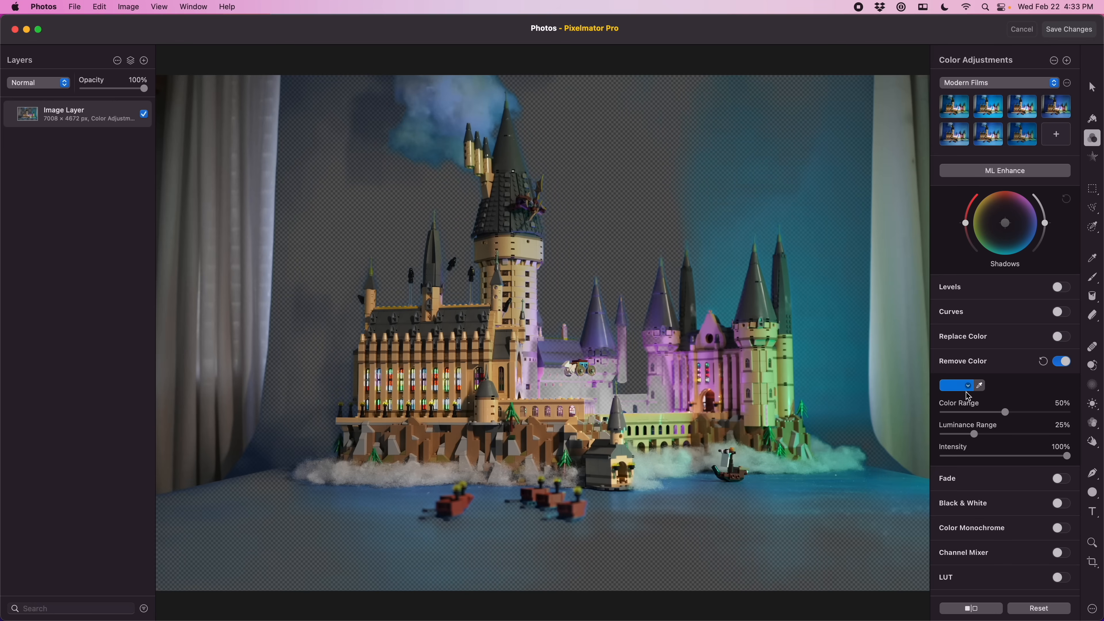
left_click_drag(974, 435, 978, 434)
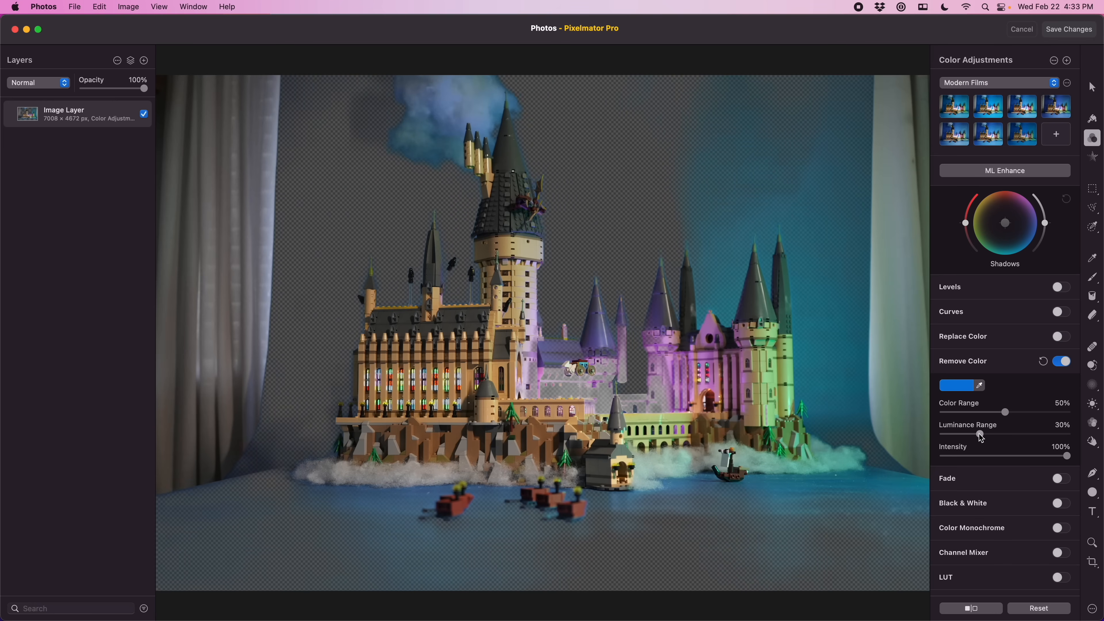
left_click_drag(978, 435, 959, 435)
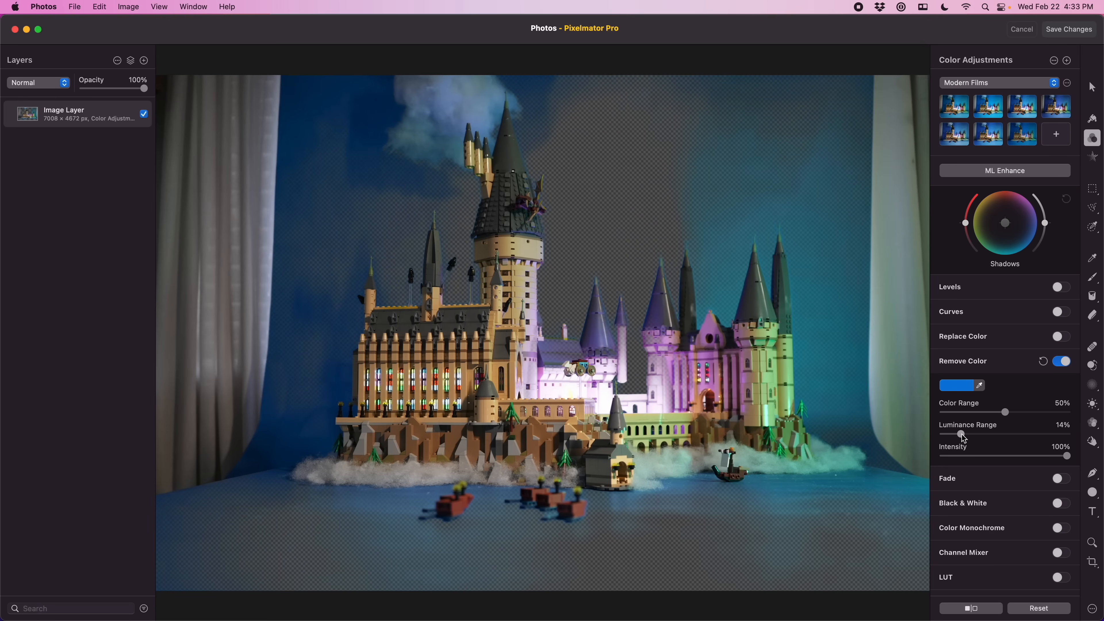
left_click_drag(1006, 413, 1010, 413)
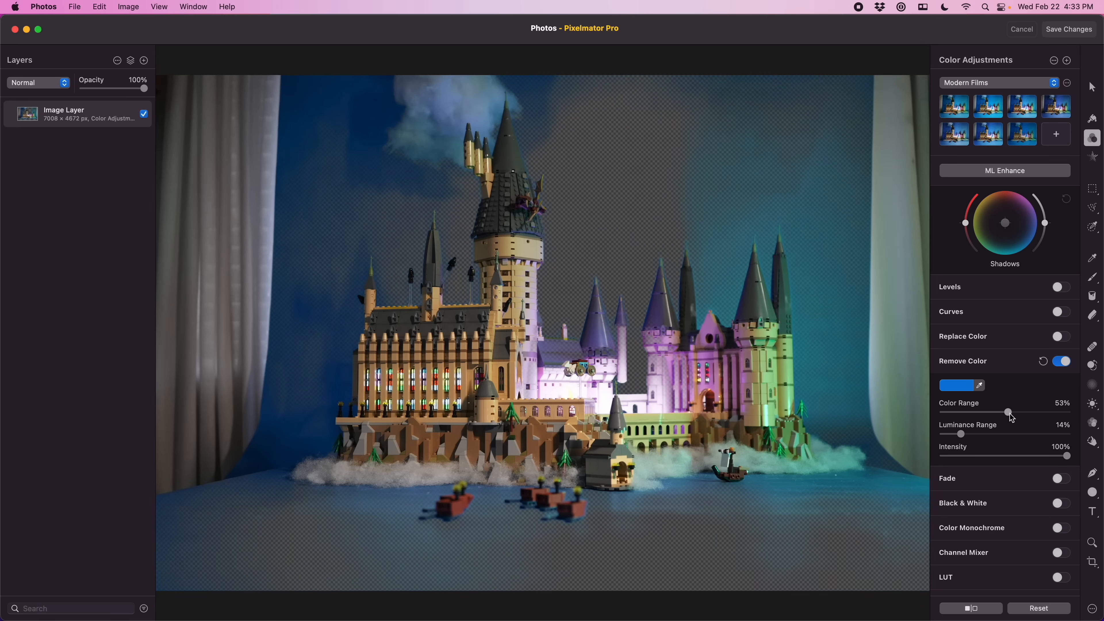
left_click_drag(1006, 413, 1059, 413)
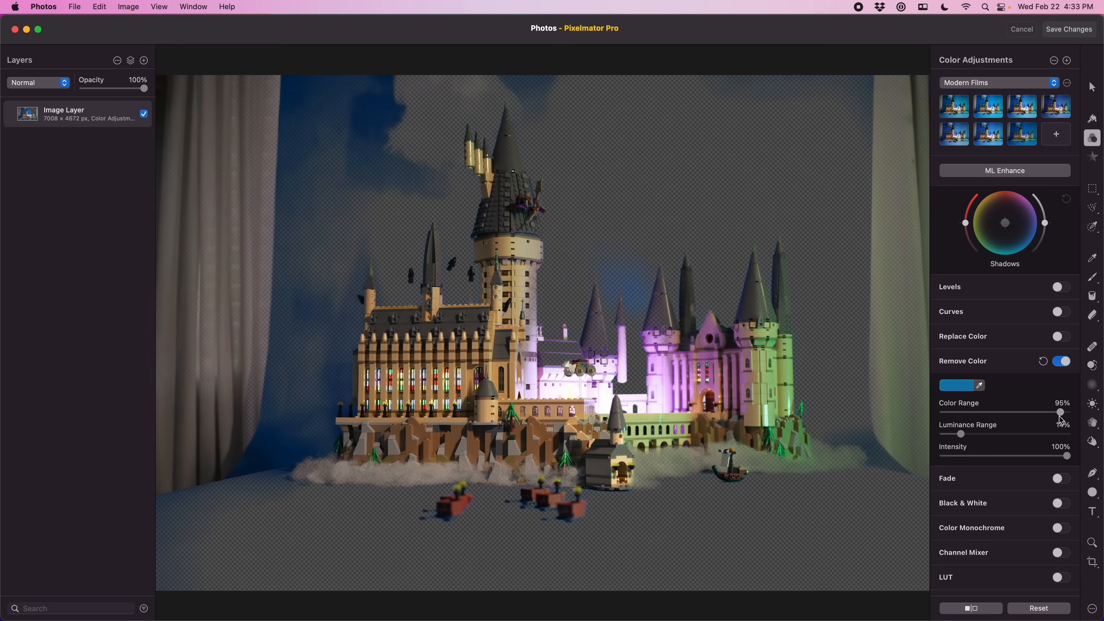
left_click_drag(1060, 414, 986, 414)
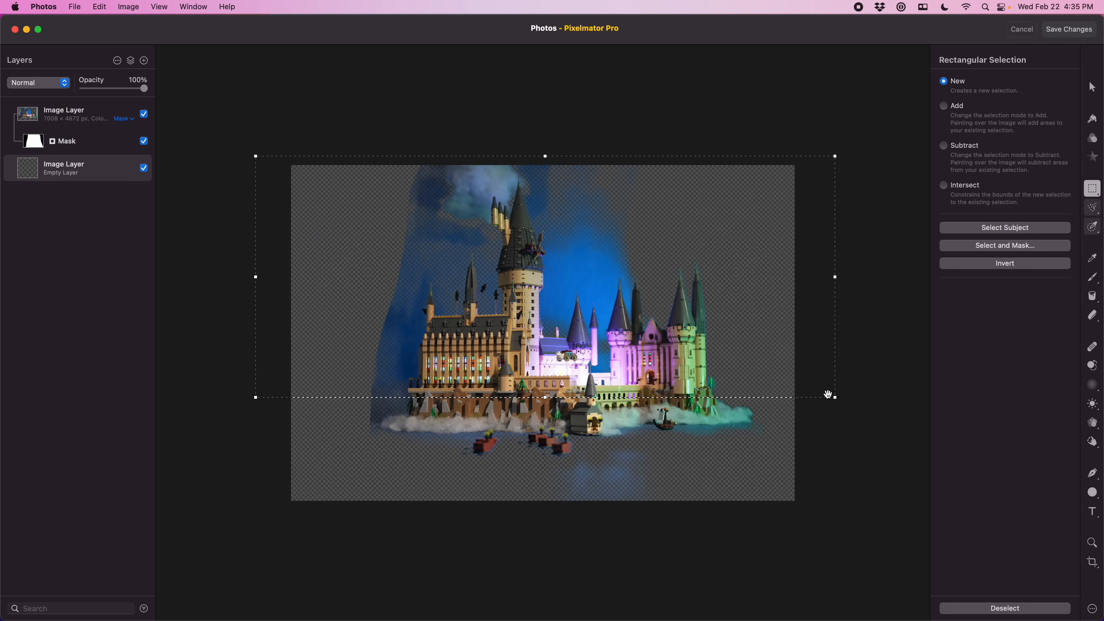
- Fill the empty layer dark blue and draw a brighter blue gradient across the lower half
left_click(1091, 295)
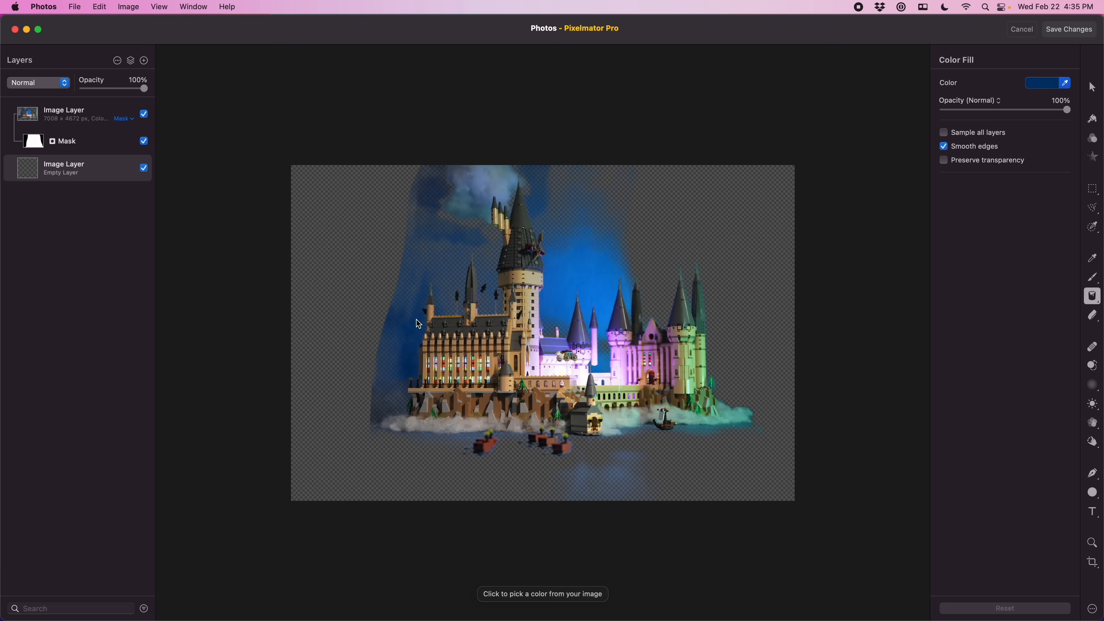
left_click(345, 318)
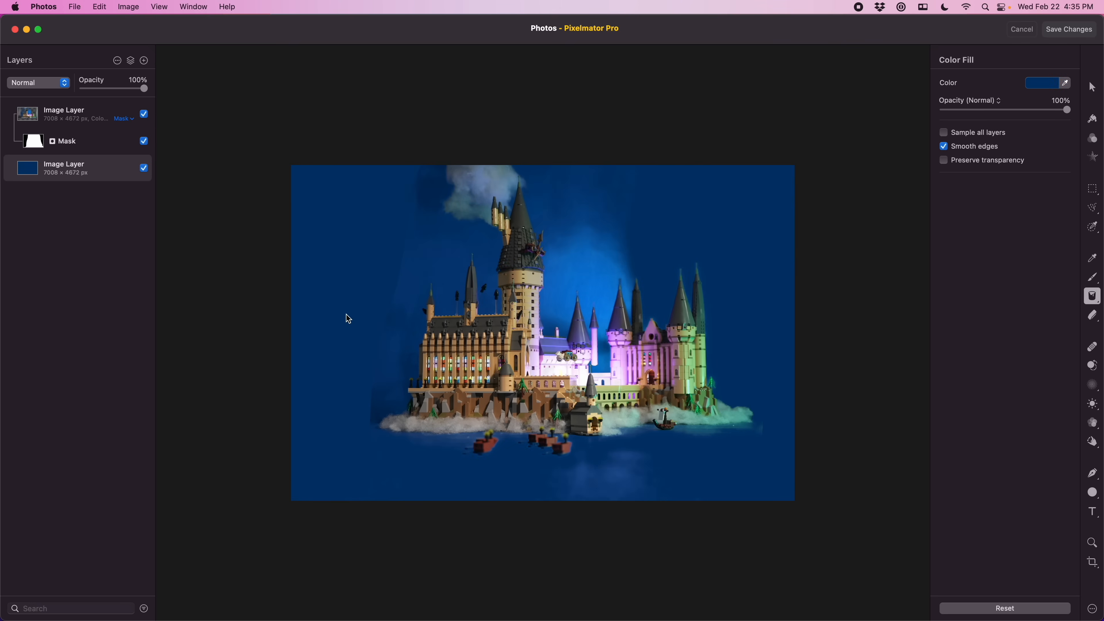
left_click(1092, 188)
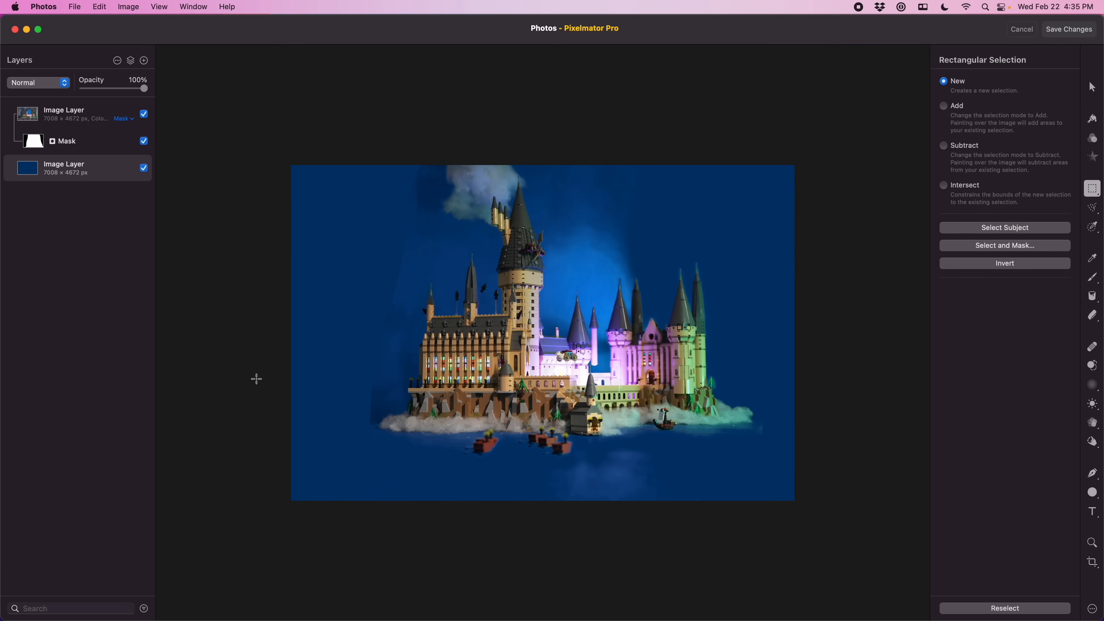
left_click_drag(261, 384, 574, 517)
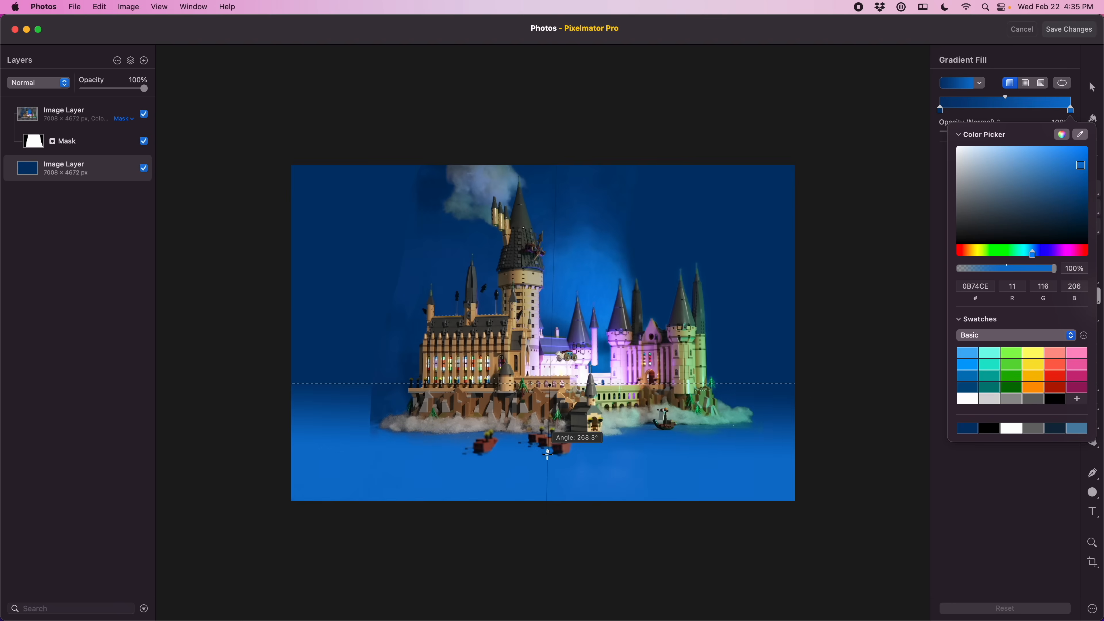
left_click_drag(546, 453, 552, 491)
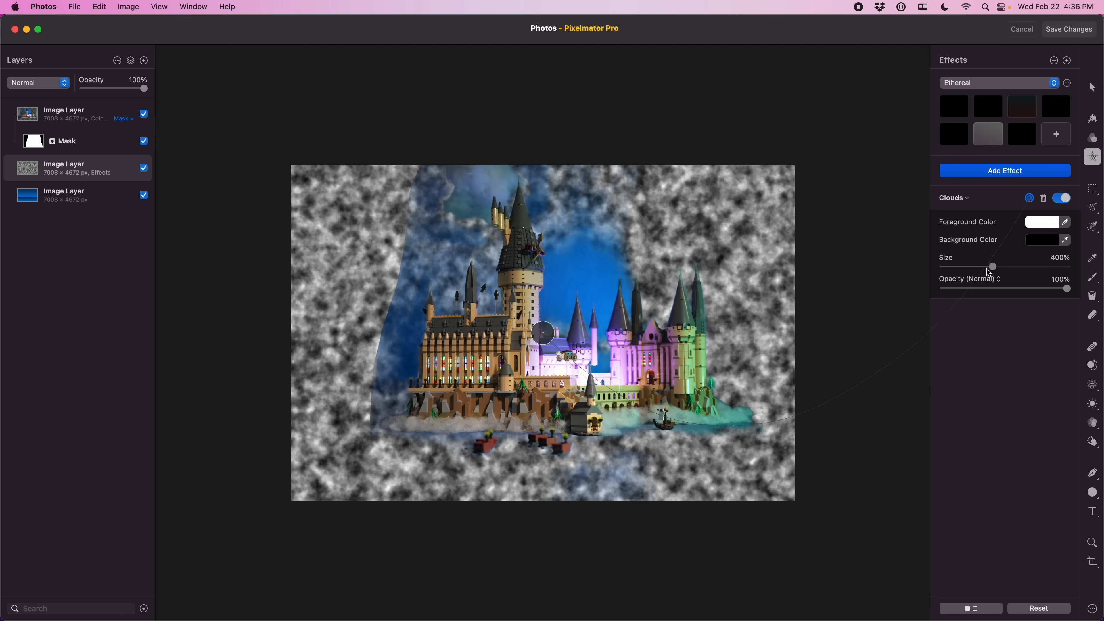
- Enlarge the Clouds pattern and save the composite back to the Photos library
left_click_drag(991, 266, 1007, 266)
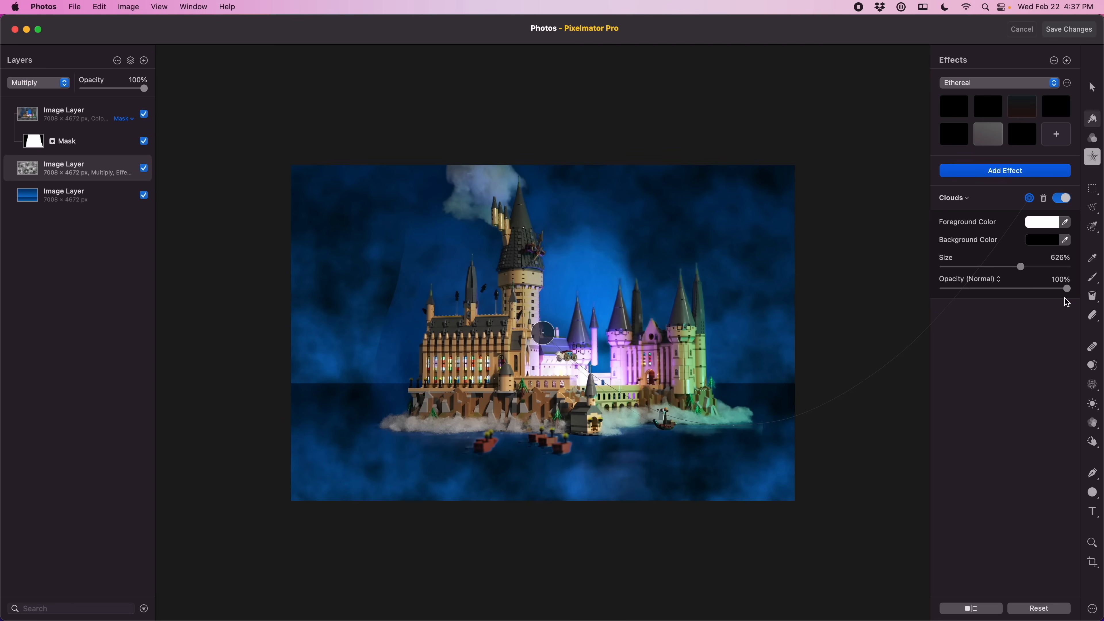
left_click_drag(145, 88, 115, 88)
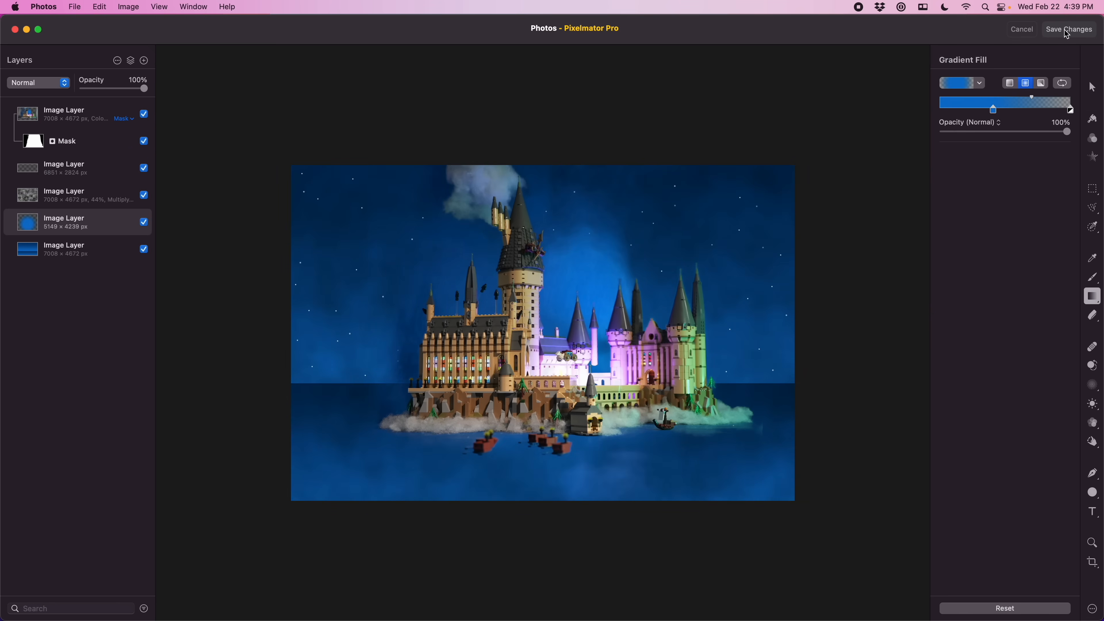
left_click(1069, 28)
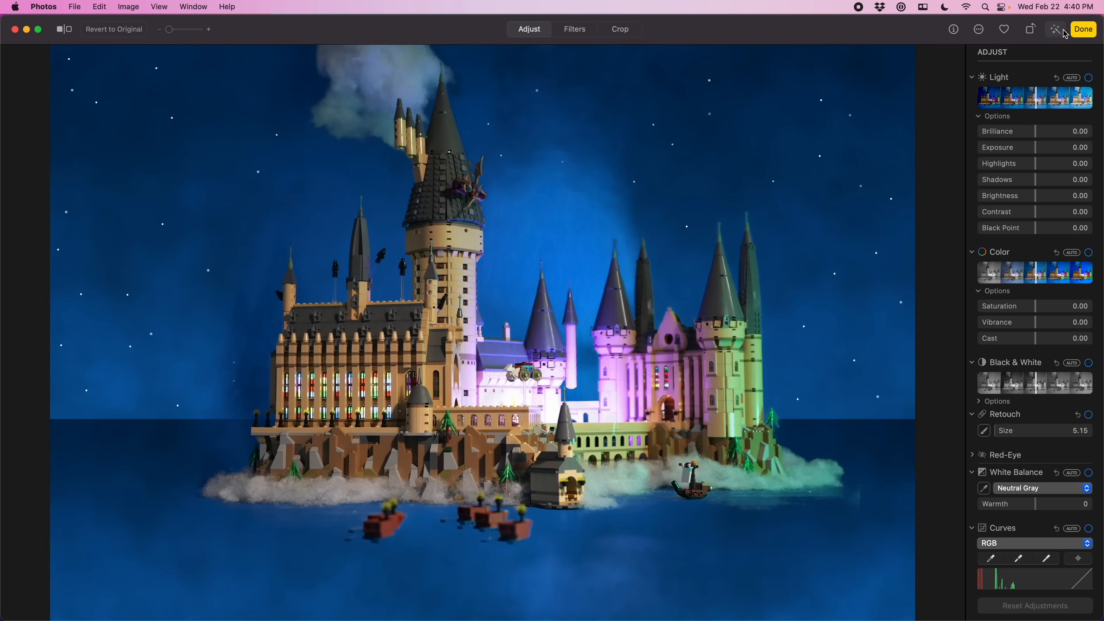
- Finish the edit in Photos and return to the Imports grid with the curtained photo
left_click(1083, 29)
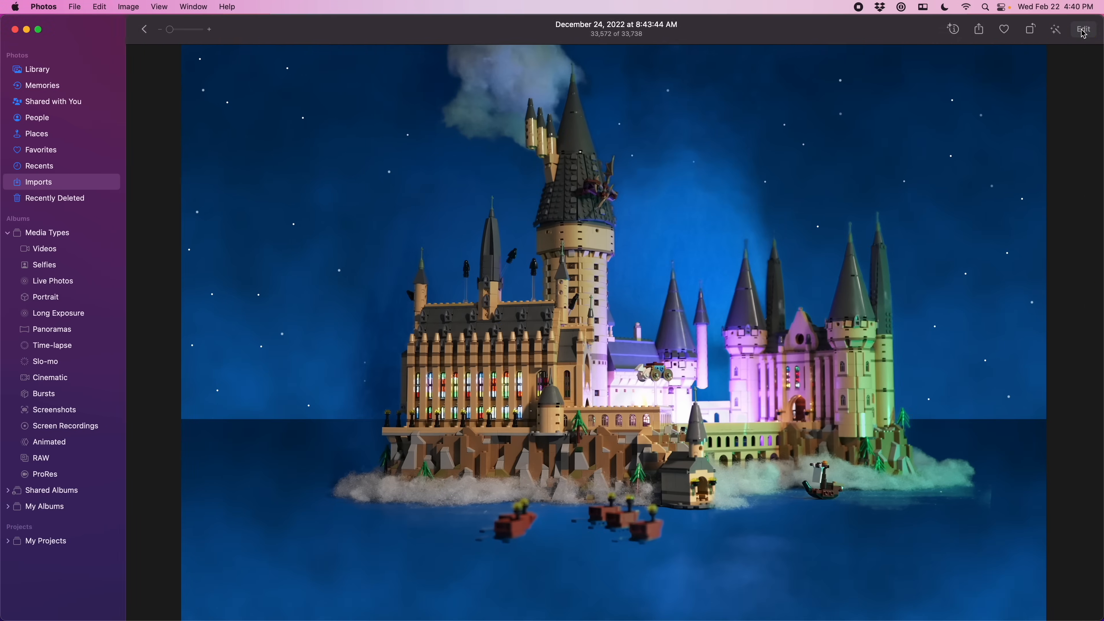
left_click(144, 28)
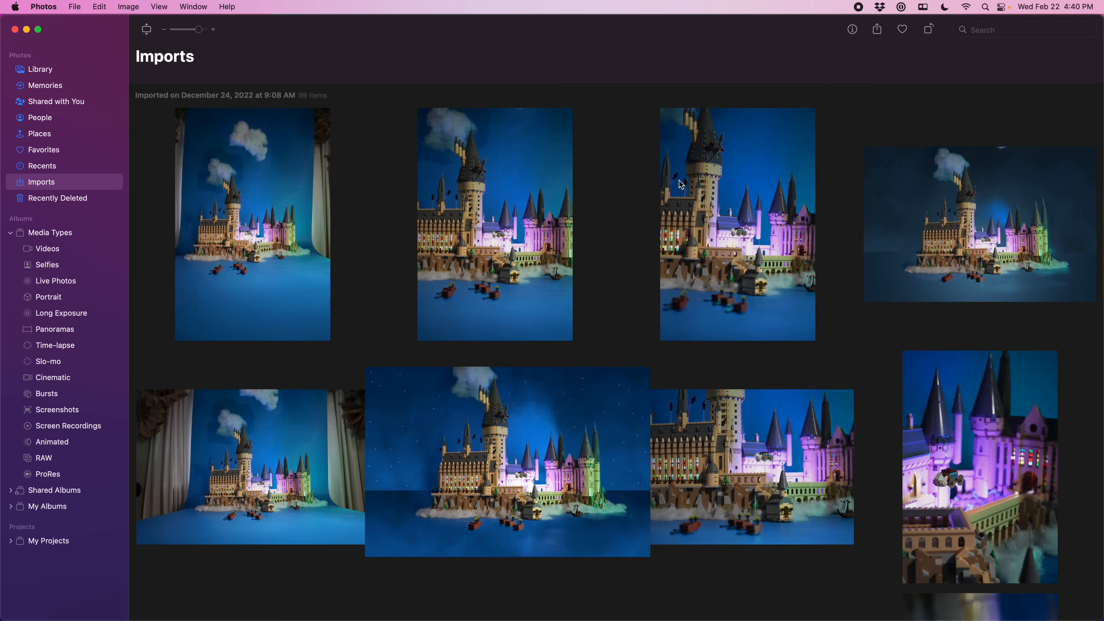
left_click(495, 467)
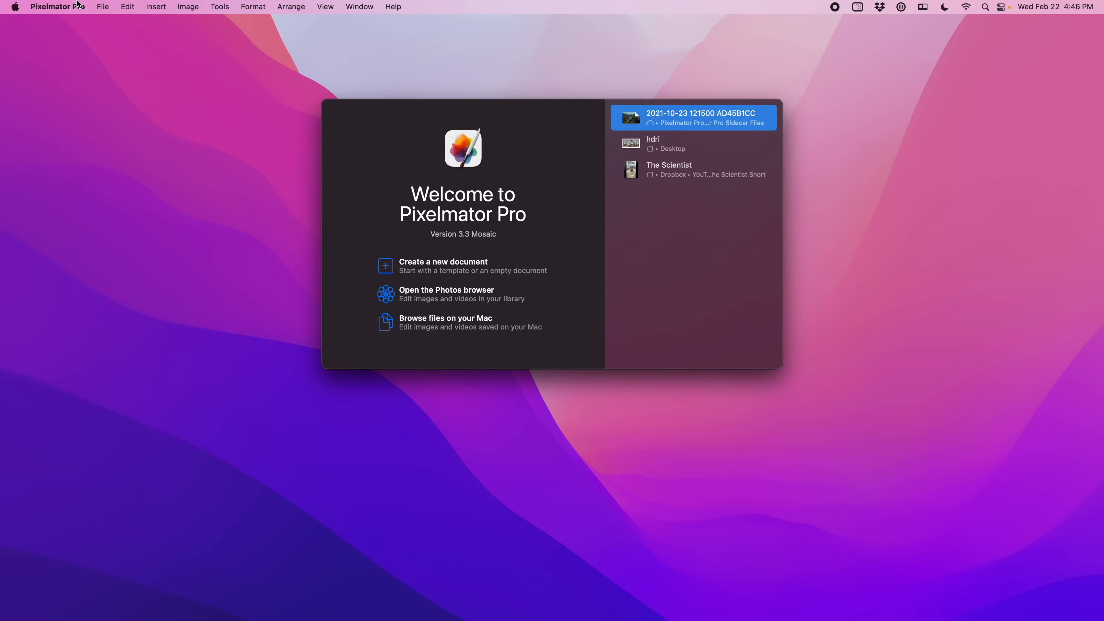
- In Settings > Editing, set Open Images In to Original Format
left_click(58, 7)
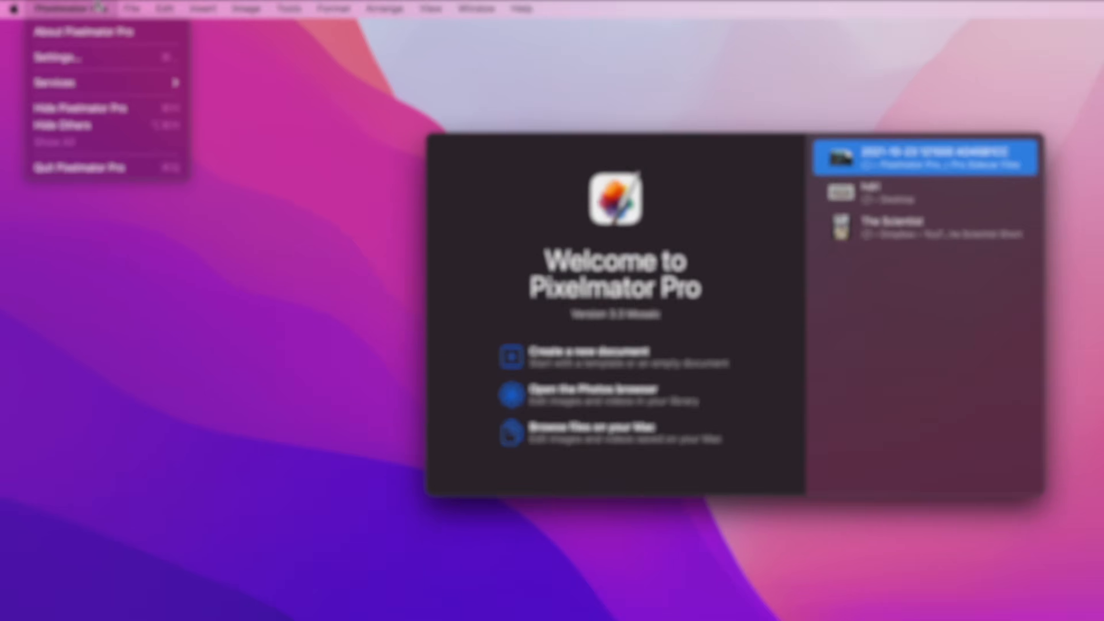
left_click(49, 56)
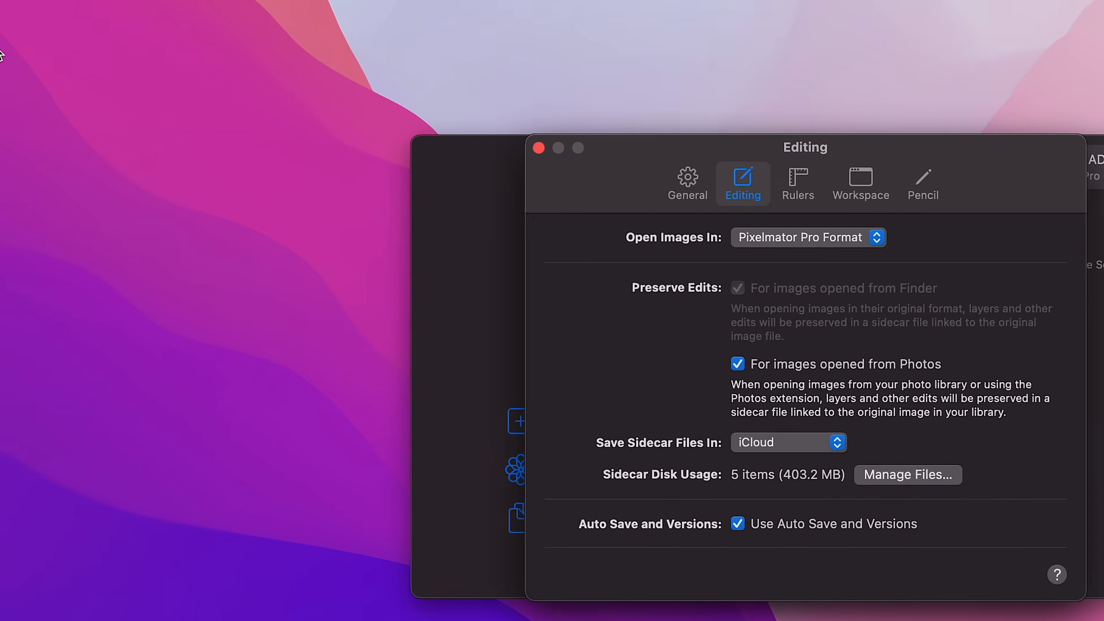
left_click(807, 238)
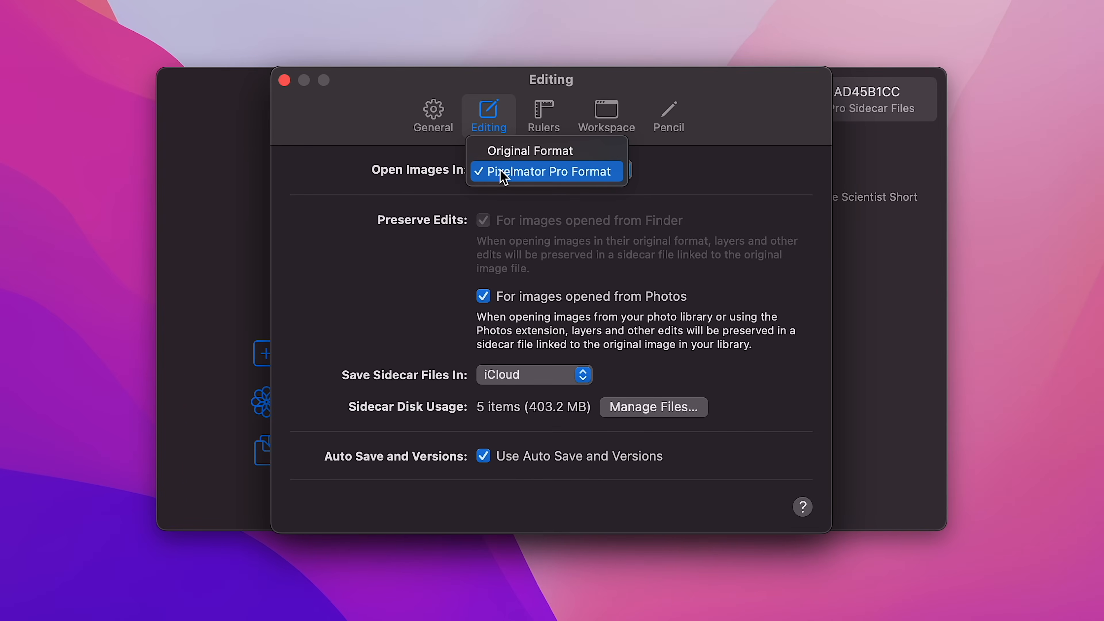
left_click(530, 150)
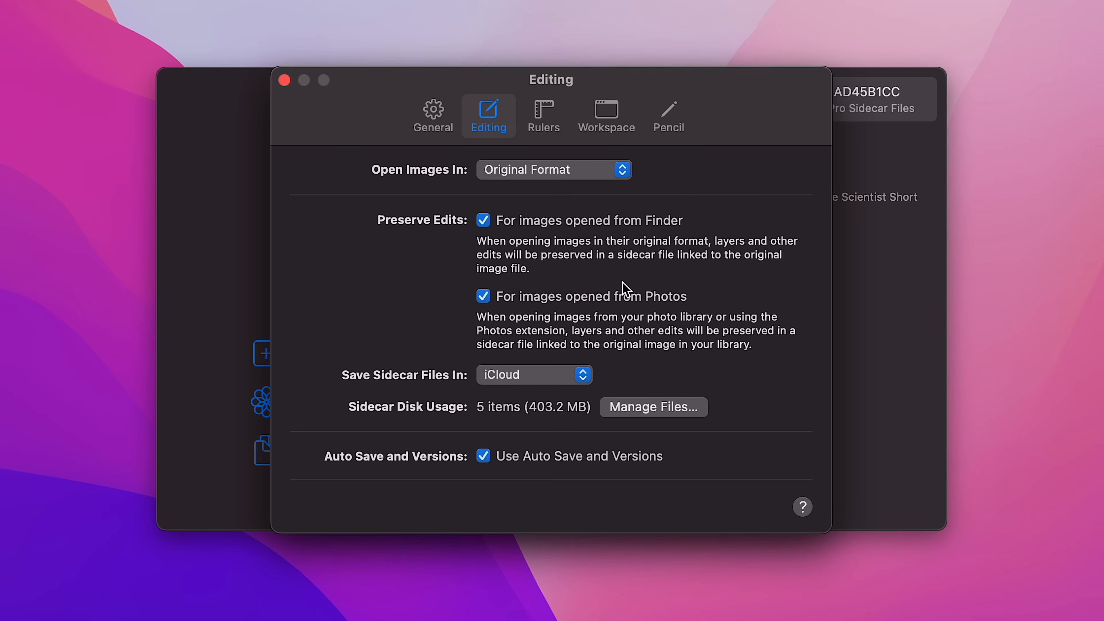
- Keep sidecar files in iCloud and reveal the Pixelmator Pro Sidecar Files folder in Finder
left_click(533, 374)
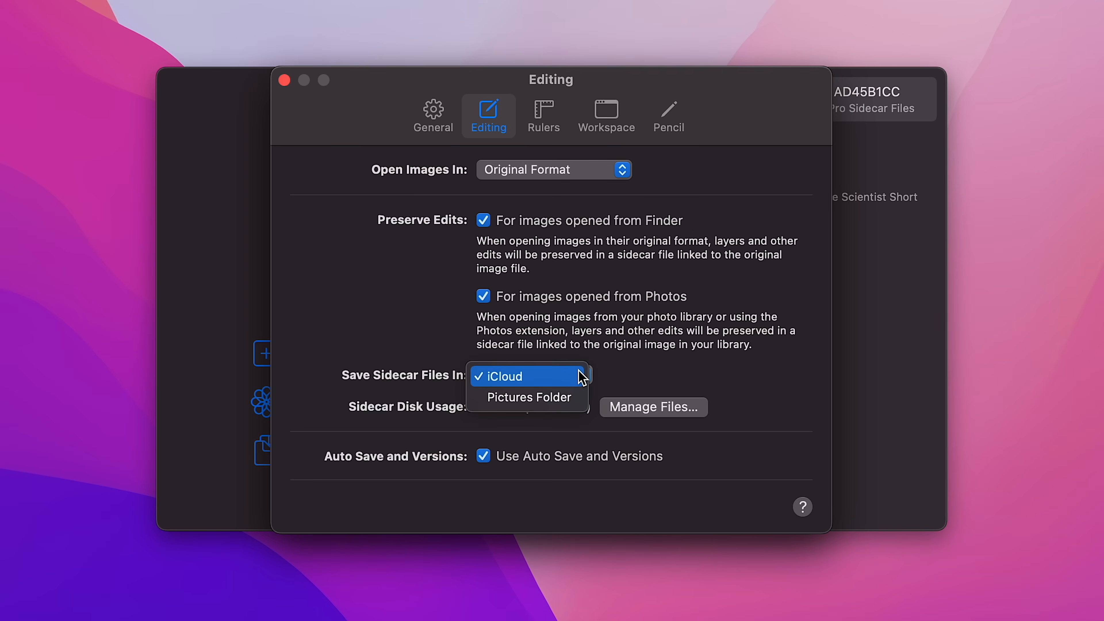
left_click(500, 375)
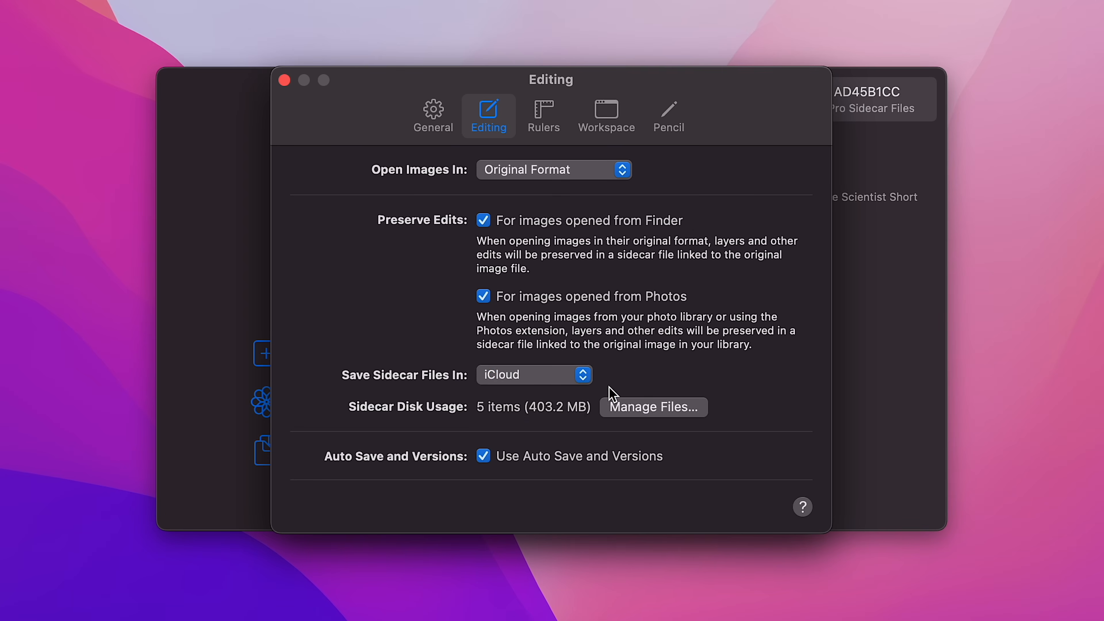
left_click(653, 407)
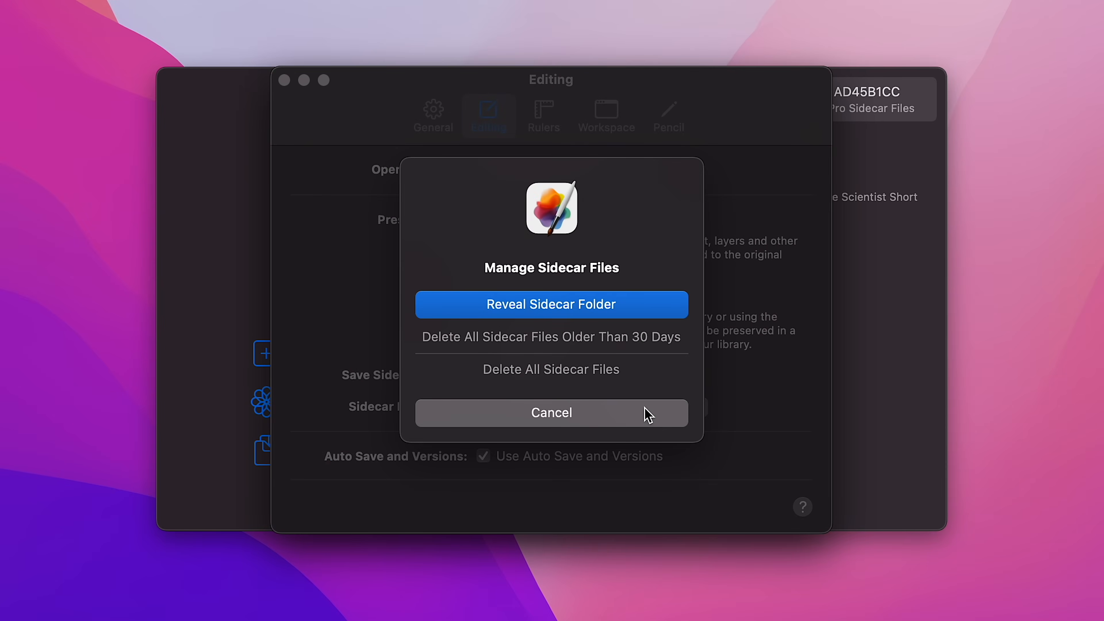
mouse_move(589, 336)
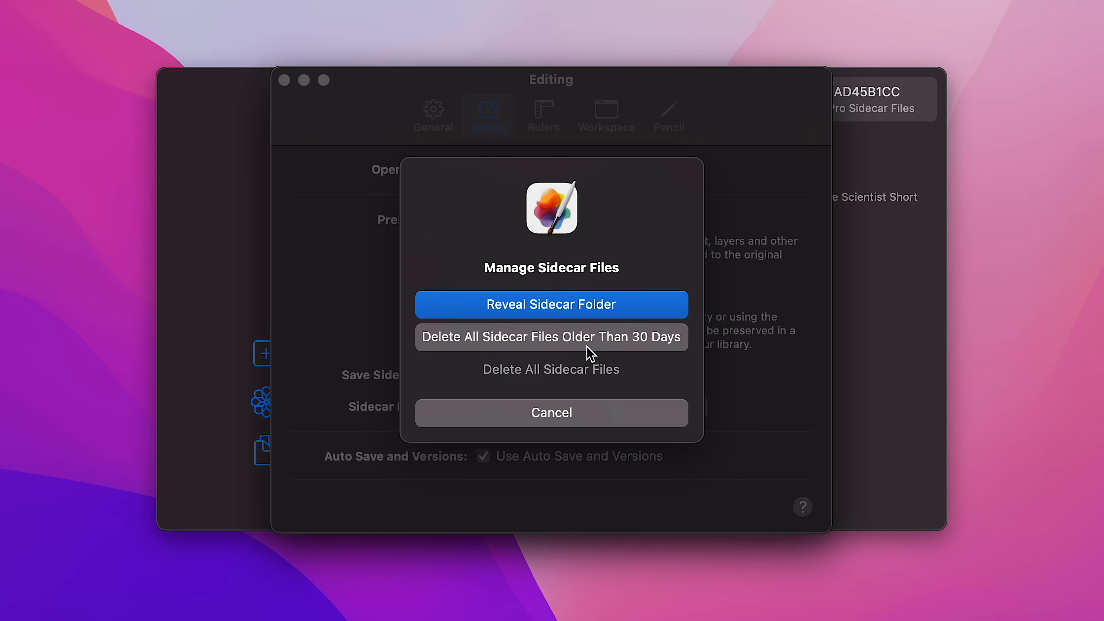
mouse_move(561, 304)
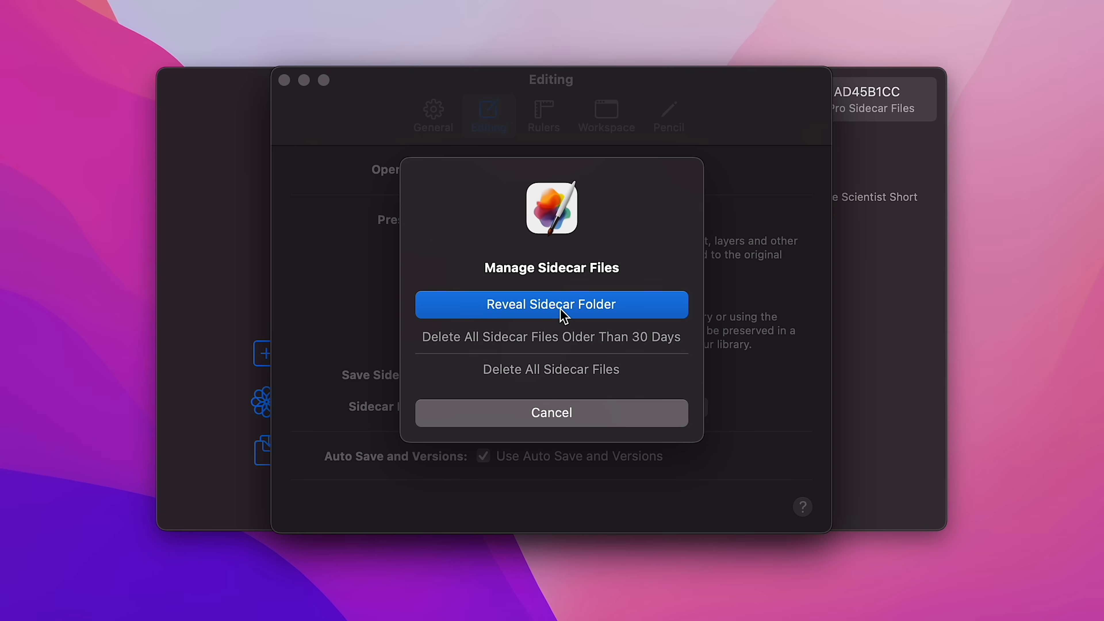
left_click(551, 304)
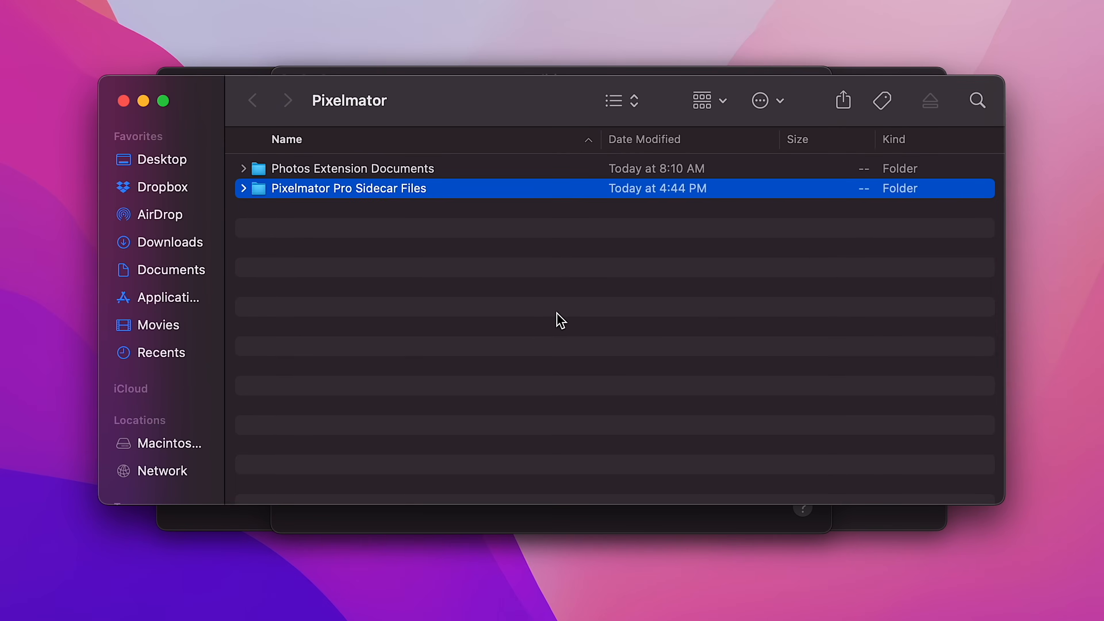
double_click(348, 188)
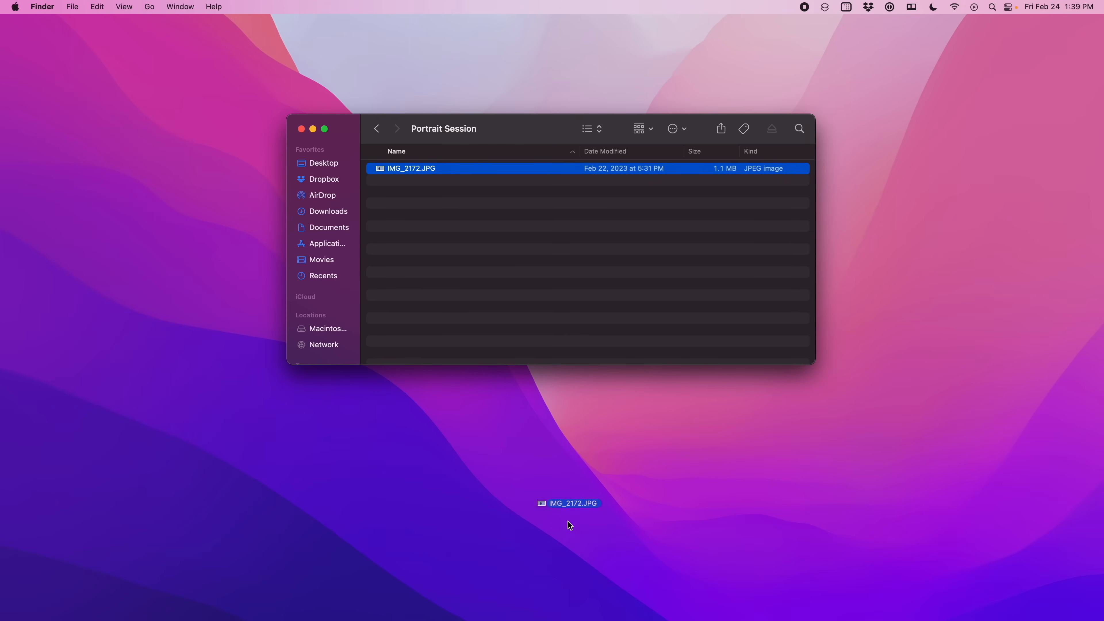
- Open IMG_2172.JPG and brighten the snow photo, trying Texture then pulling it back to almost none
left_click(623, 604)
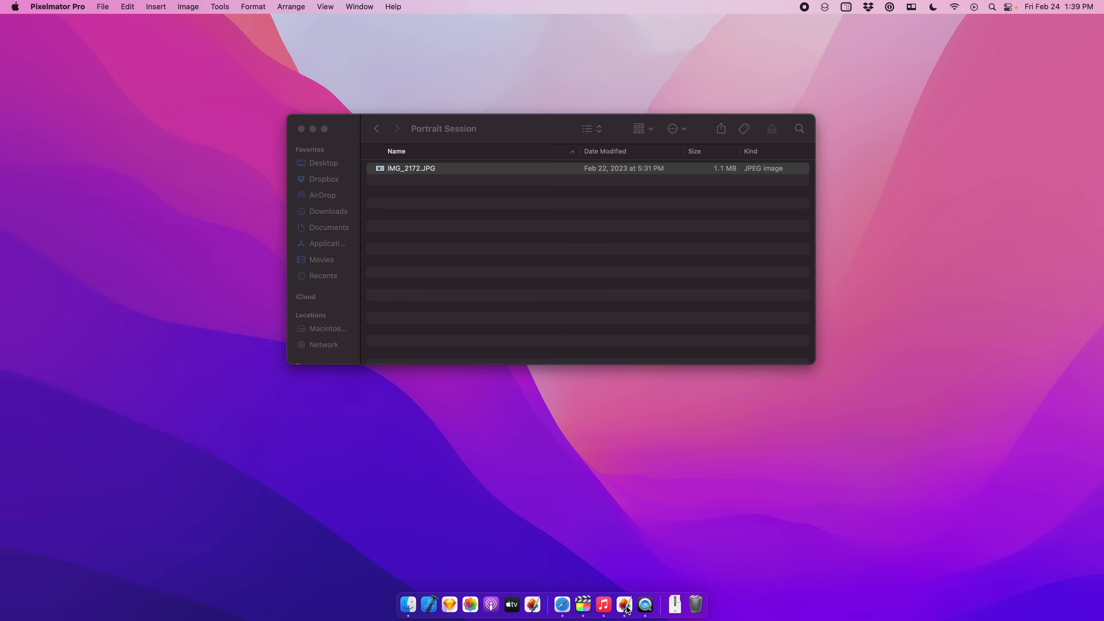
double_click(411, 168)
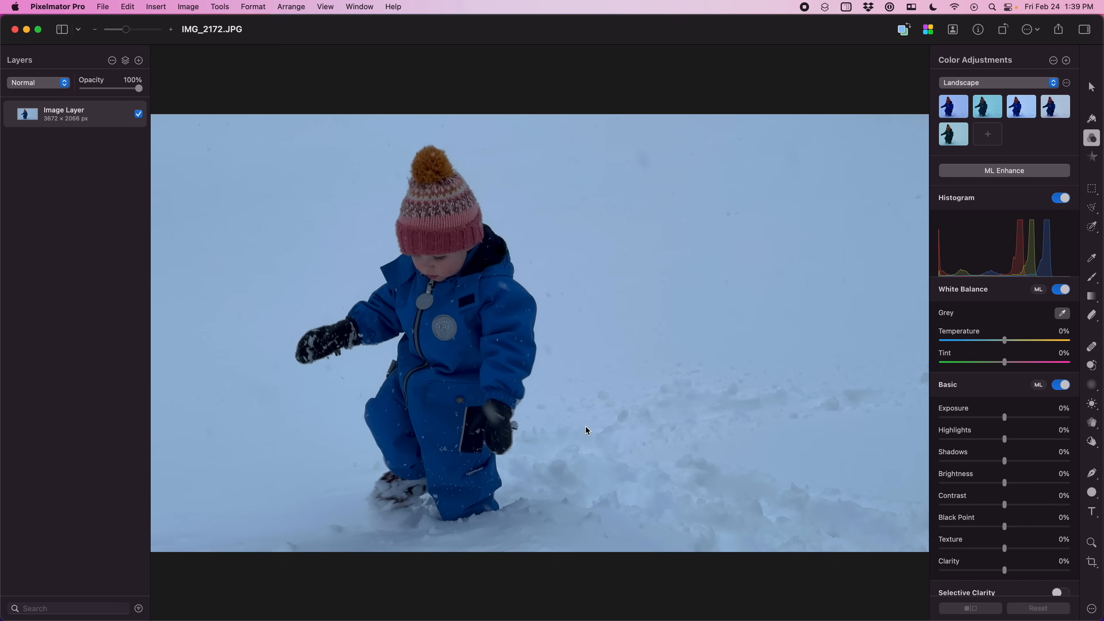
left_click_drag(1004, 418, 1015, 417)
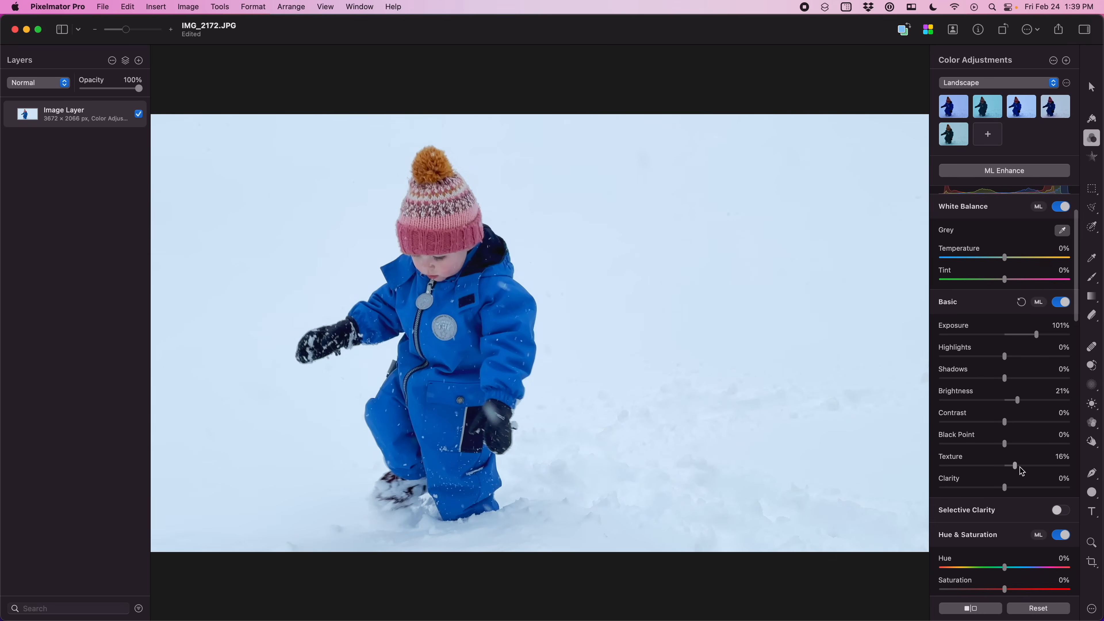
left_click_drag(1014, 466, 1052, 466)
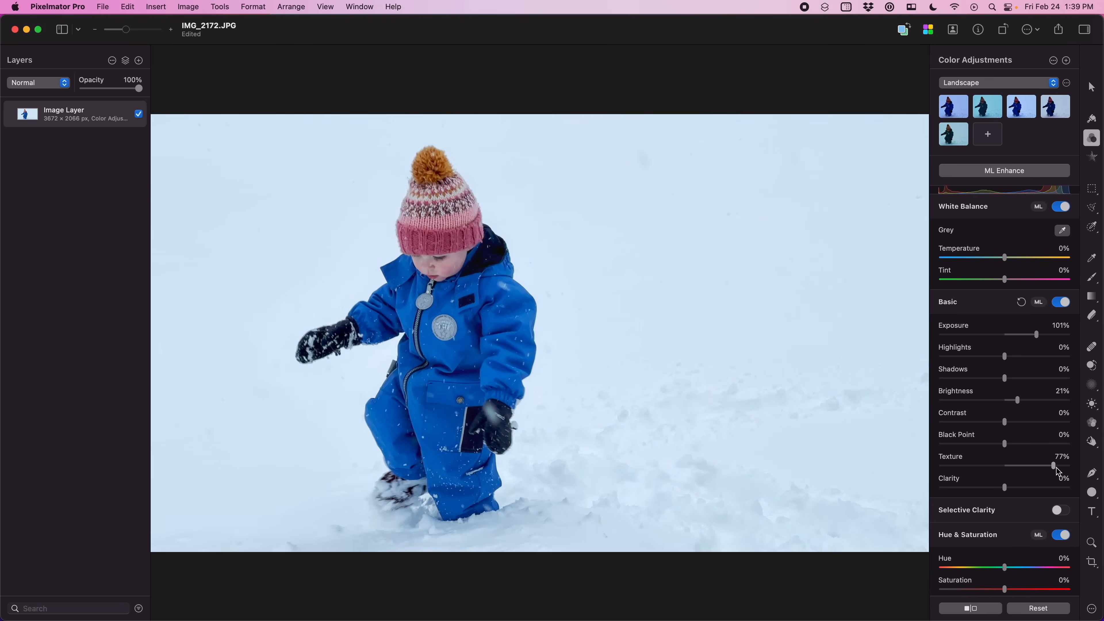
left_click_drag(1053, 465, 1006, 465)
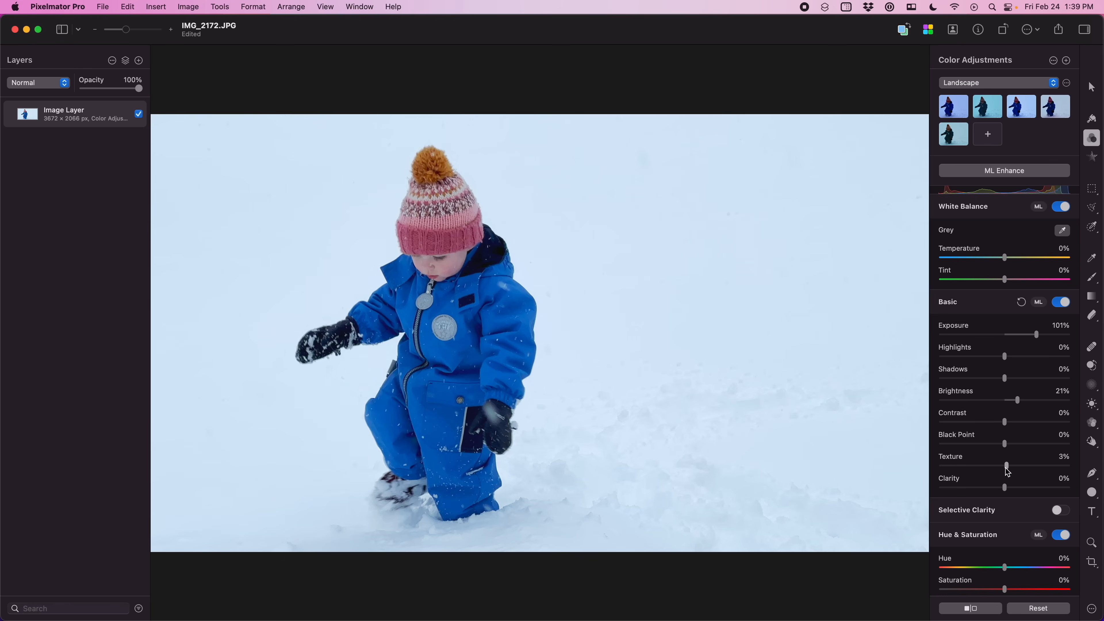
left_click(103, 6)
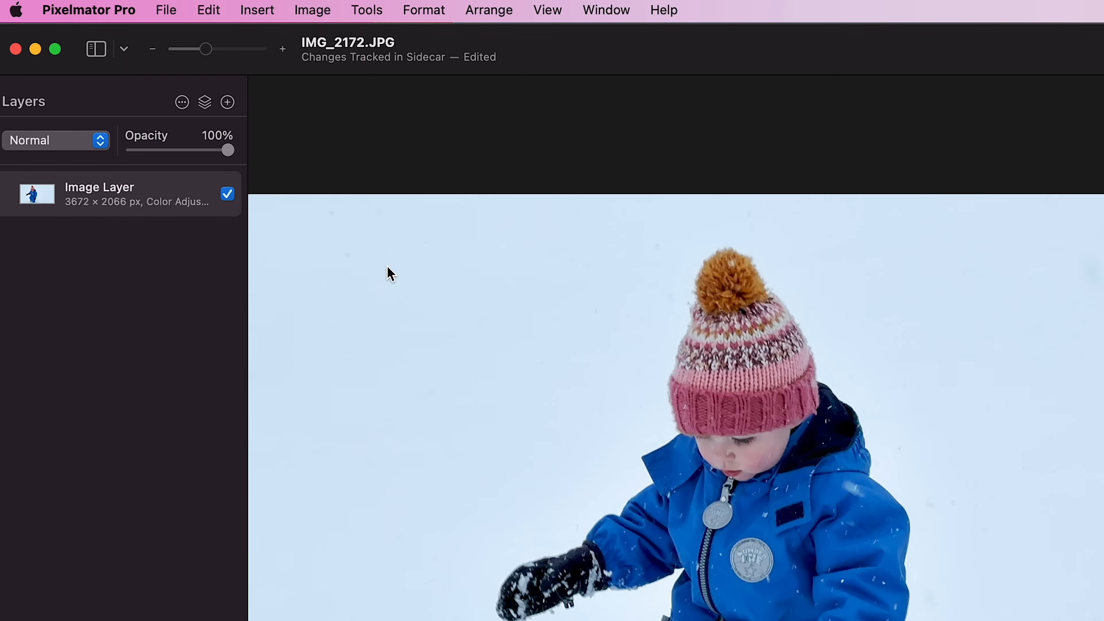
mouse_move(227, 116)
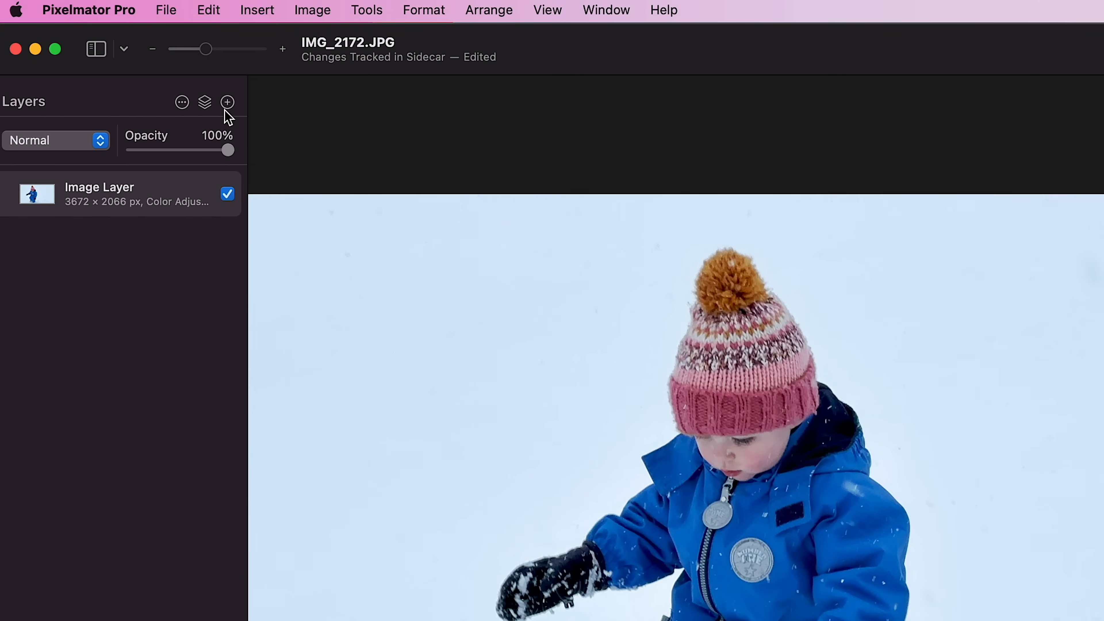
- Reopen IMG_2172.JPG with tracked edits, nudge brightness, then delete its sidecar file via File > Sidecar
left_click(165, 10)
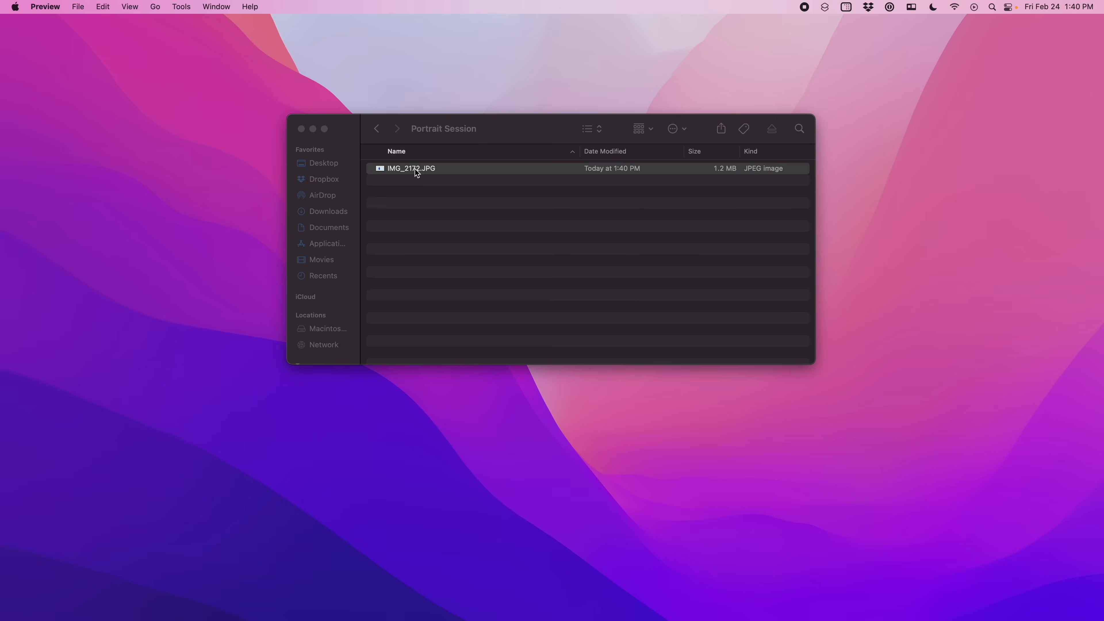
double_click(410, 167)
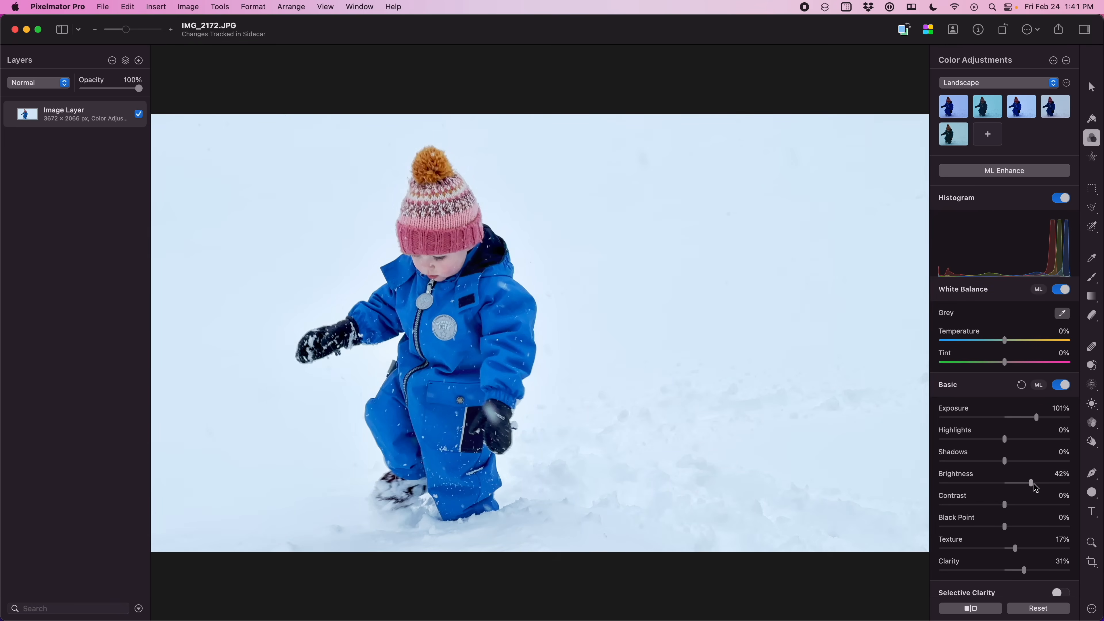
left_click_drag(1029, 483, 1032, 483)
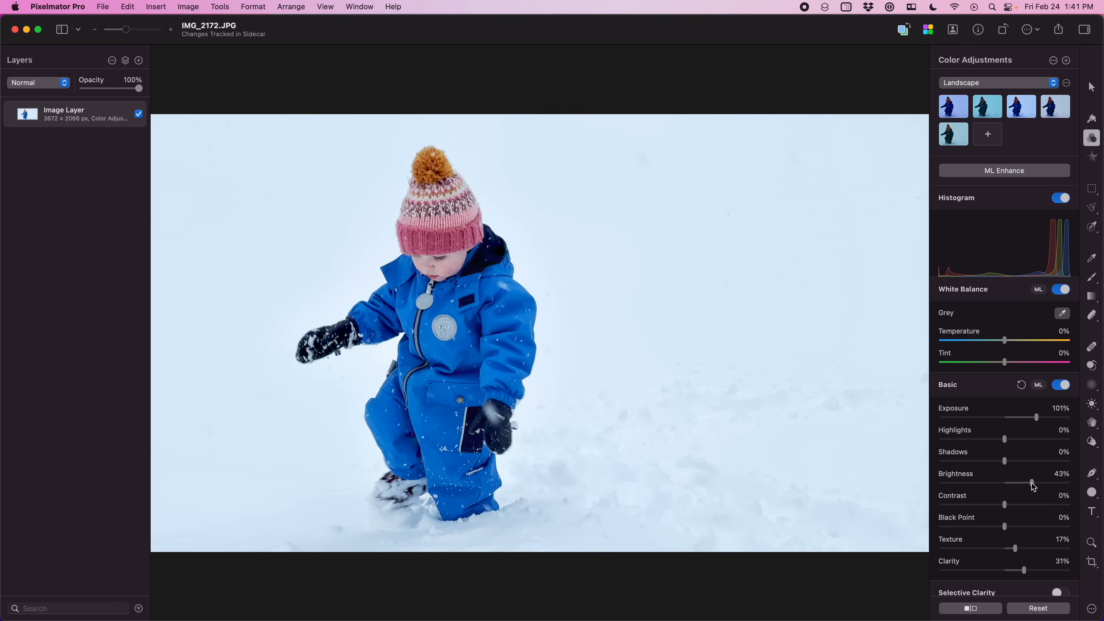
mouse_move(104, 6)
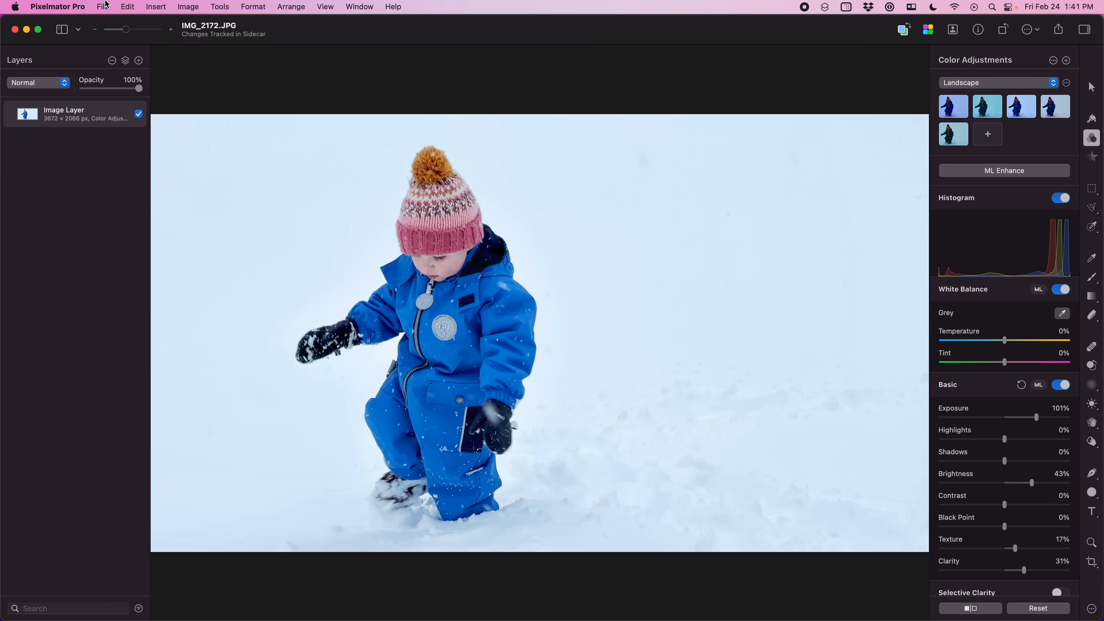
left_click(103, 6)
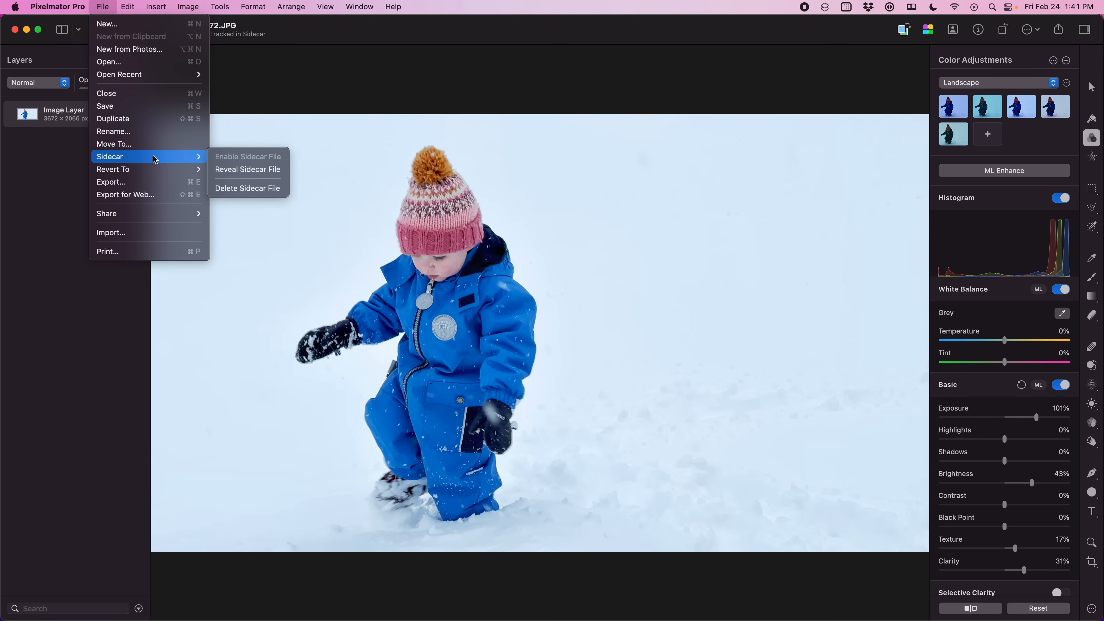
mouse_move(247, 187)
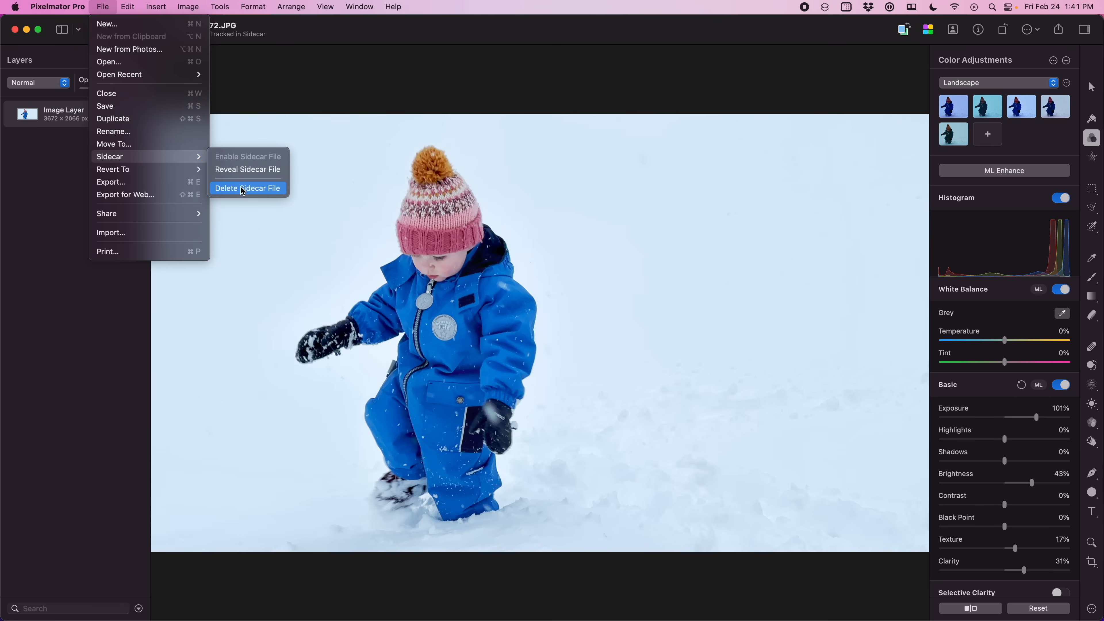
left_click(247, 188)
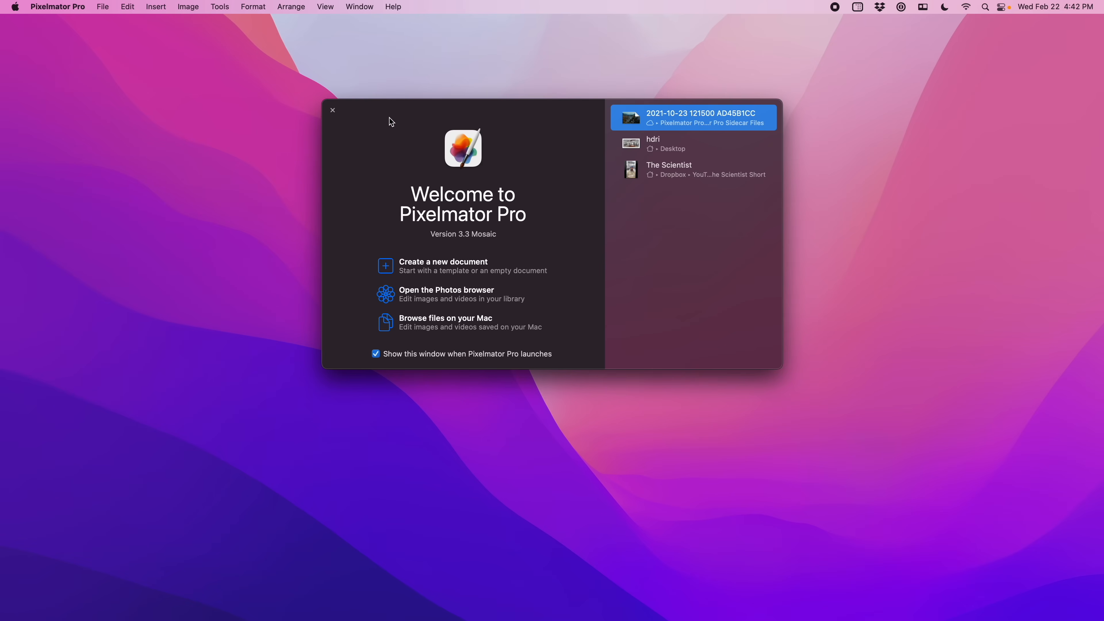
mouse_move(423, 283)
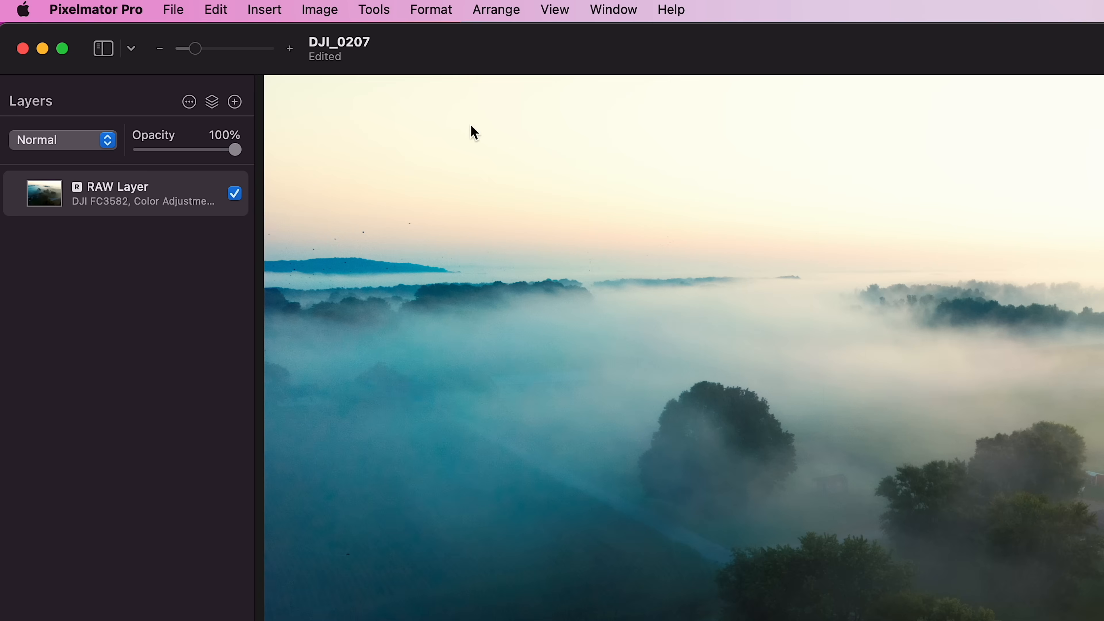
left_click(172, 10)
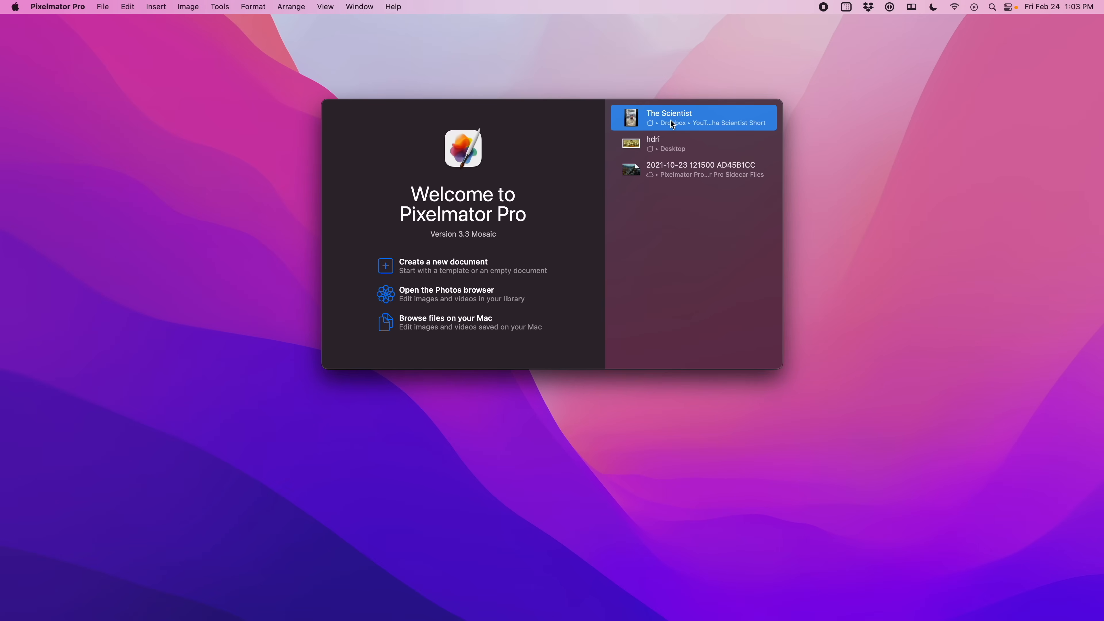
- Open The Scientist video and enable Selective Clarity with midtone Texture at -100% to smooth skin
double_click(667, 117)
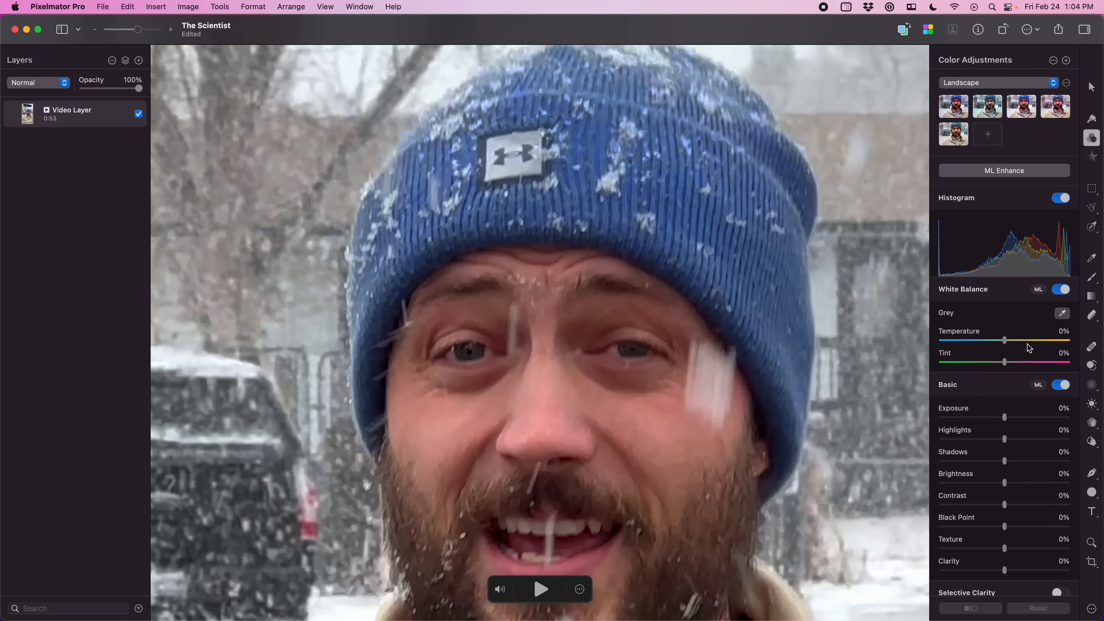
scroll("down", 3)
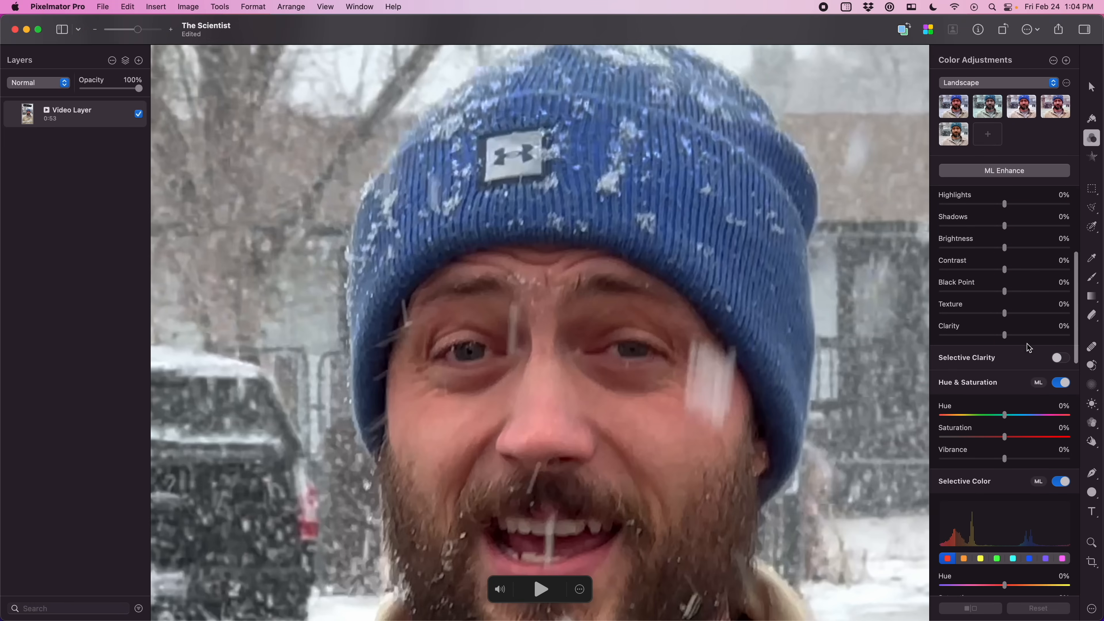
left_click(1058, 357)
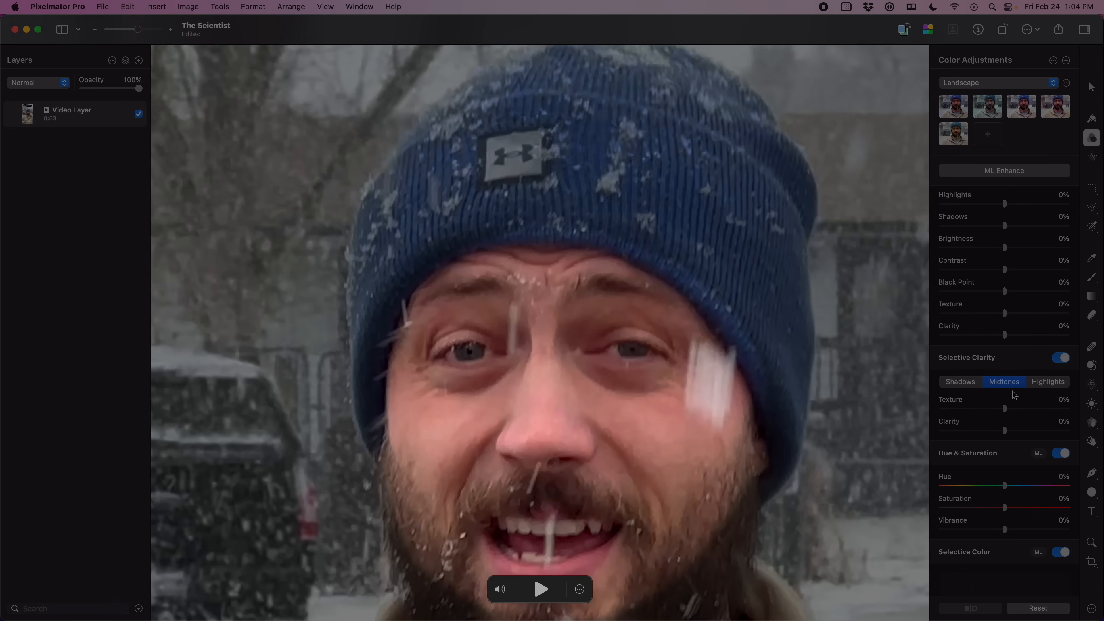
left_click_drag(1004, 408, 940, 409)
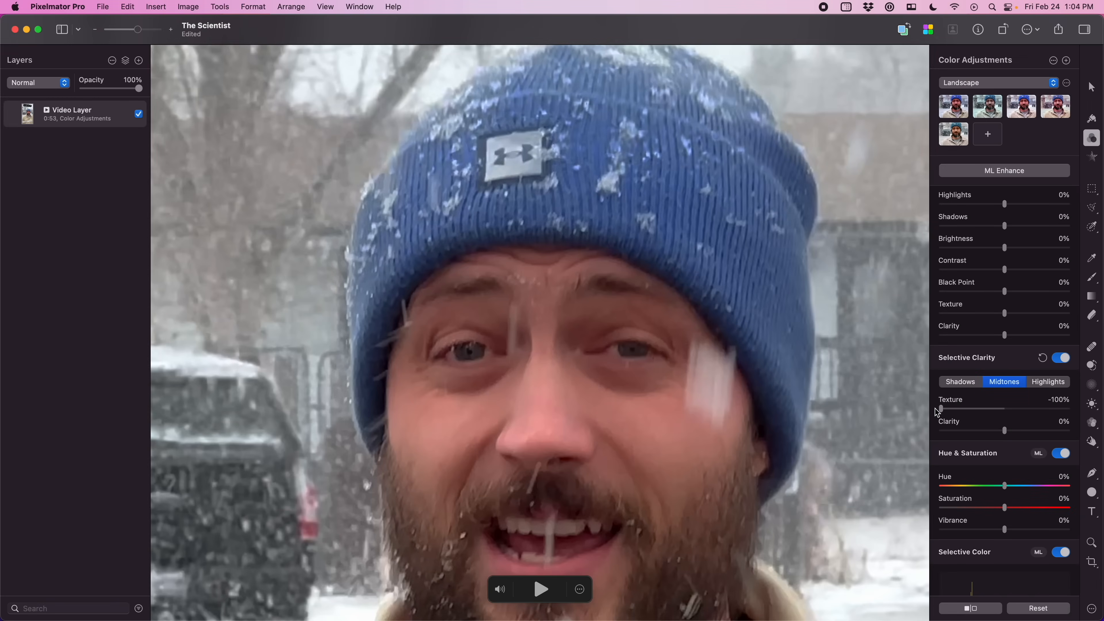
left_click(1060, 358)
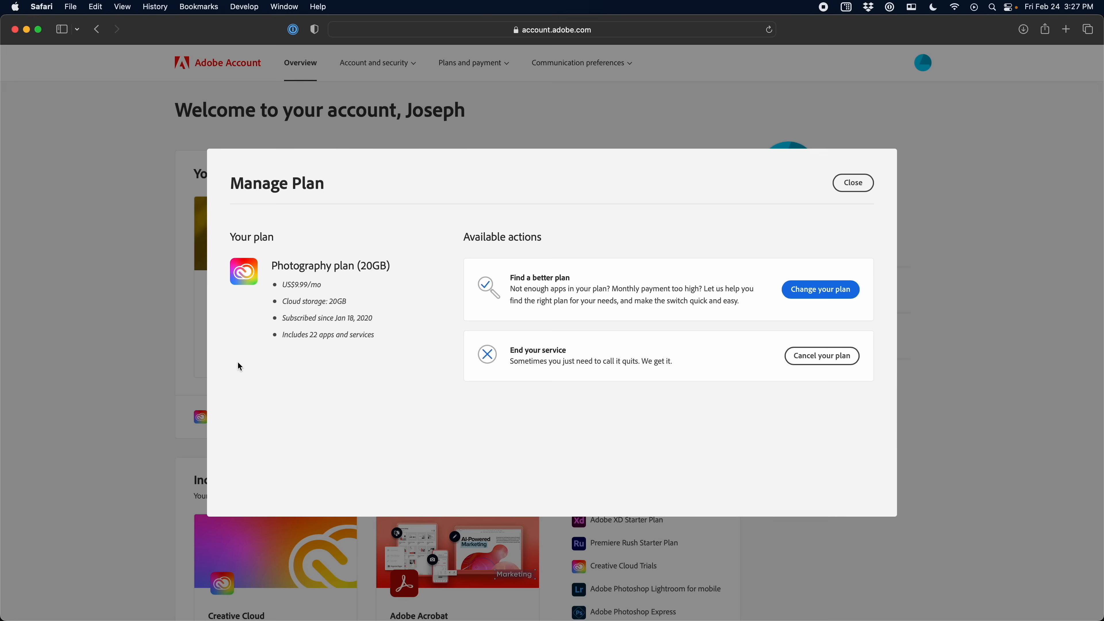
- Start cancelling the Photography plan, giving Too Expensive, Not the right product and Too hard to learn
left_click(820, 355)
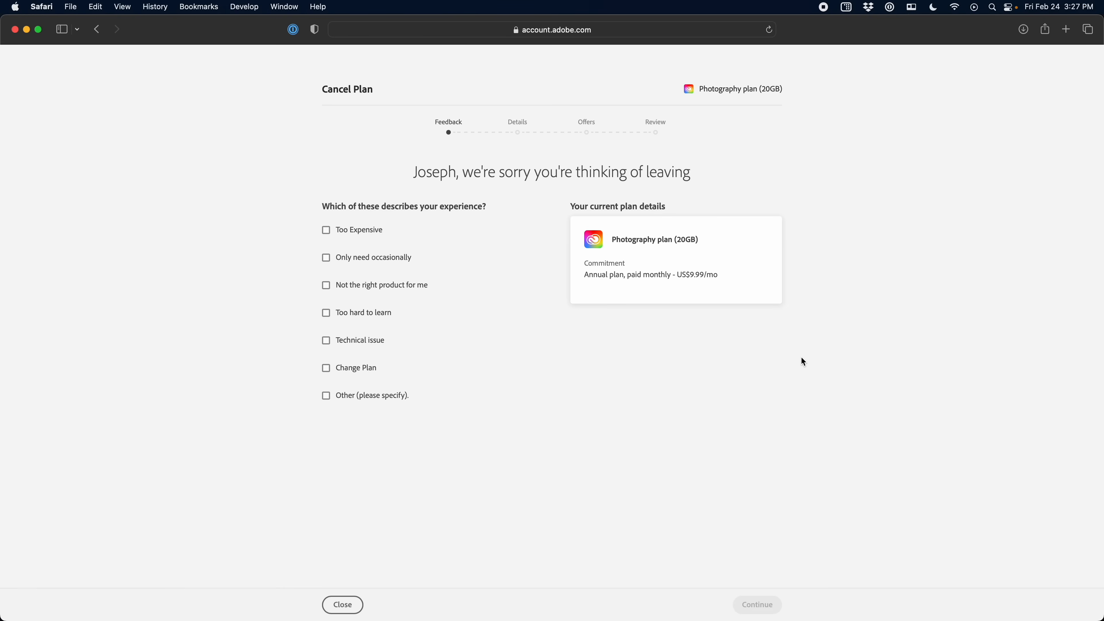
mouse_move(336, 244)
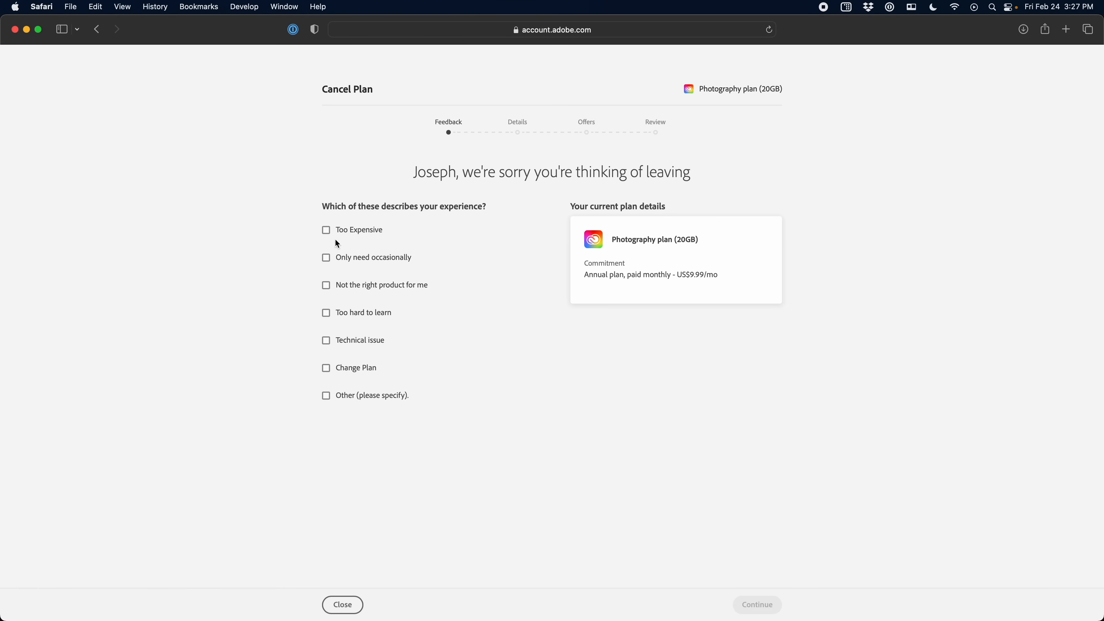
left_click(326, 229)
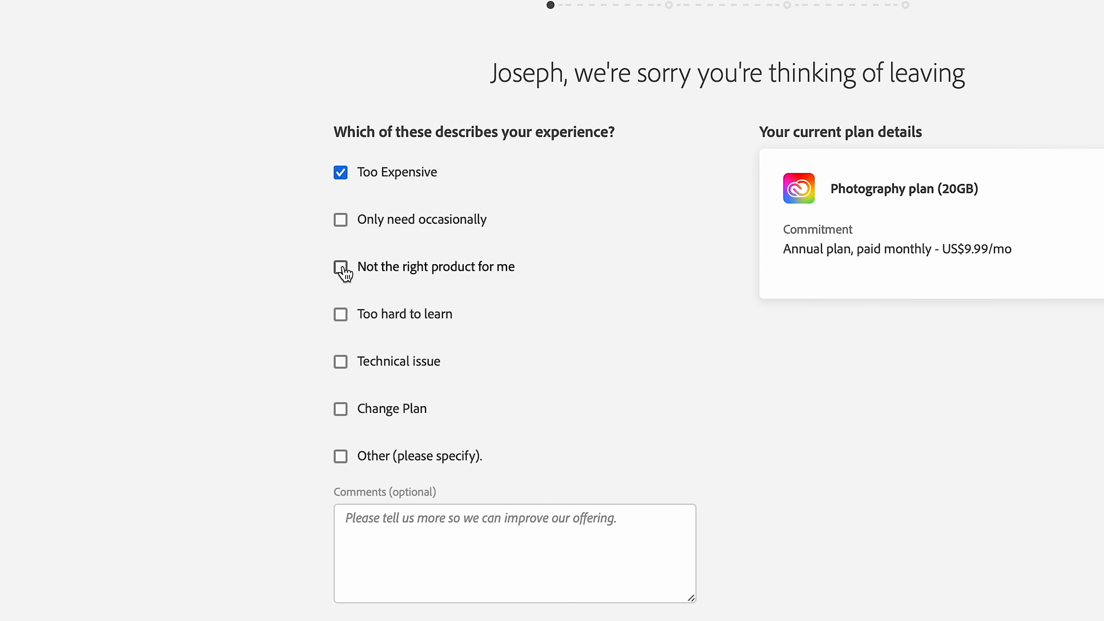
left_click(340, 314)
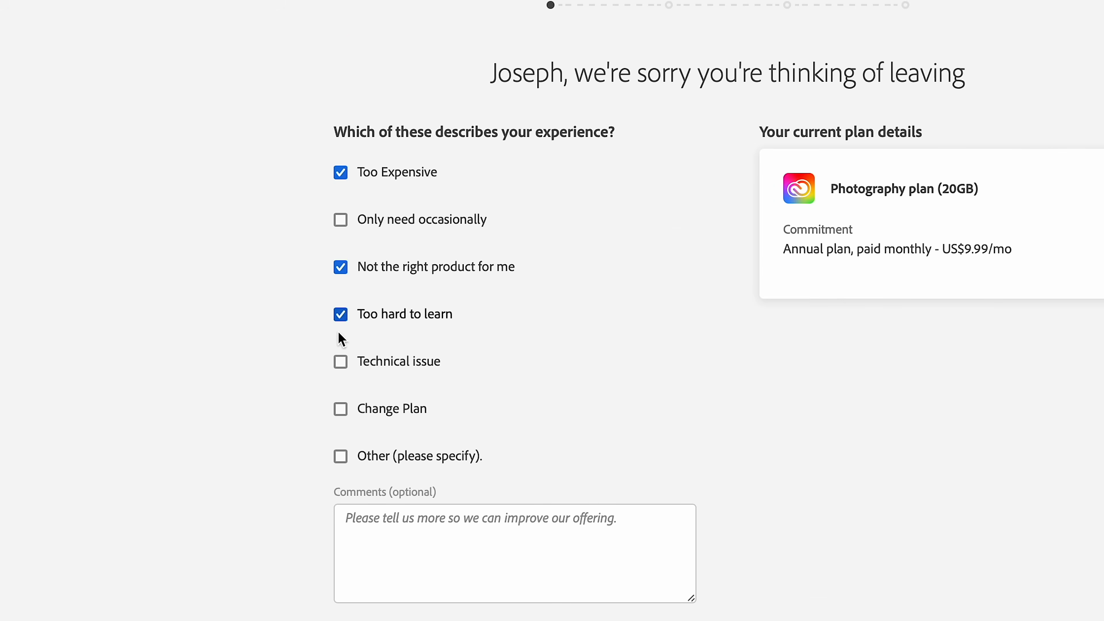
left_click(756, 604)
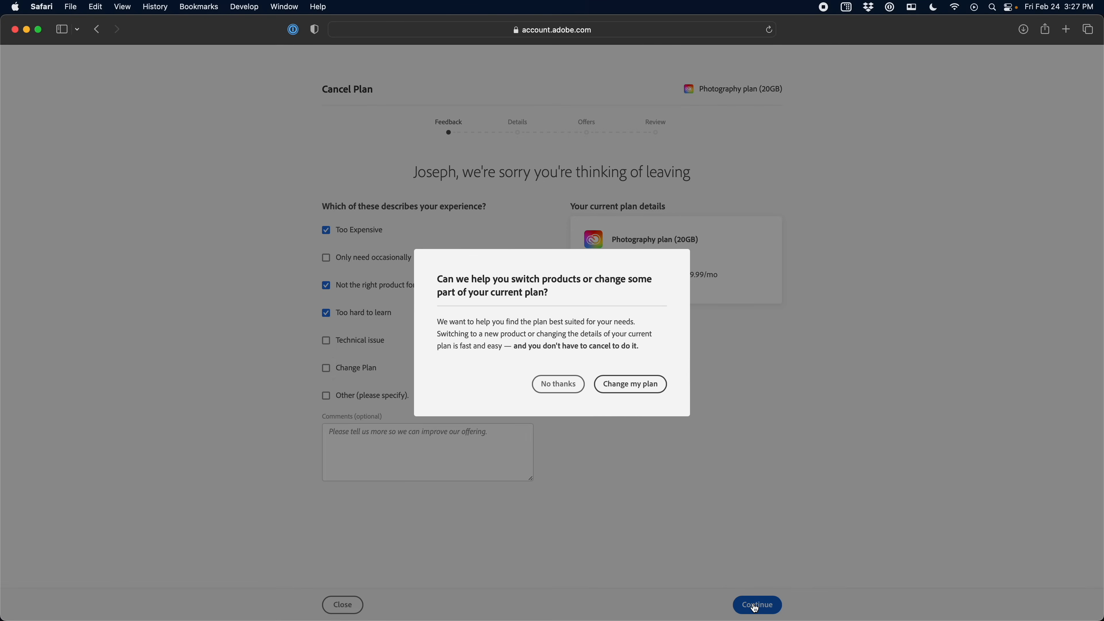
left_click(558, 383)
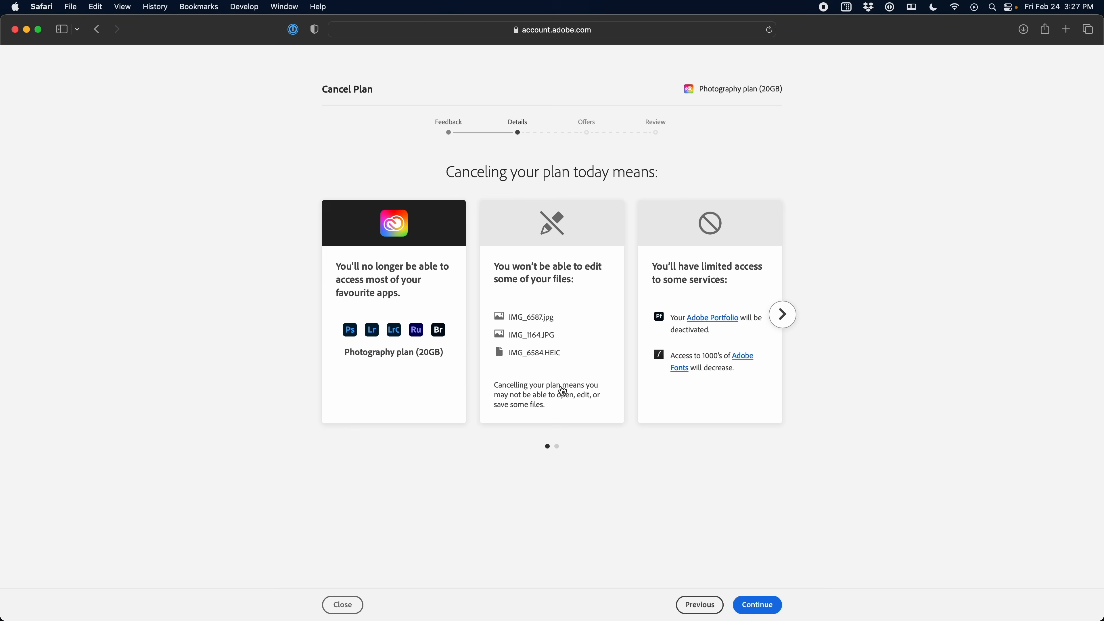
mouse_move(762, 564)
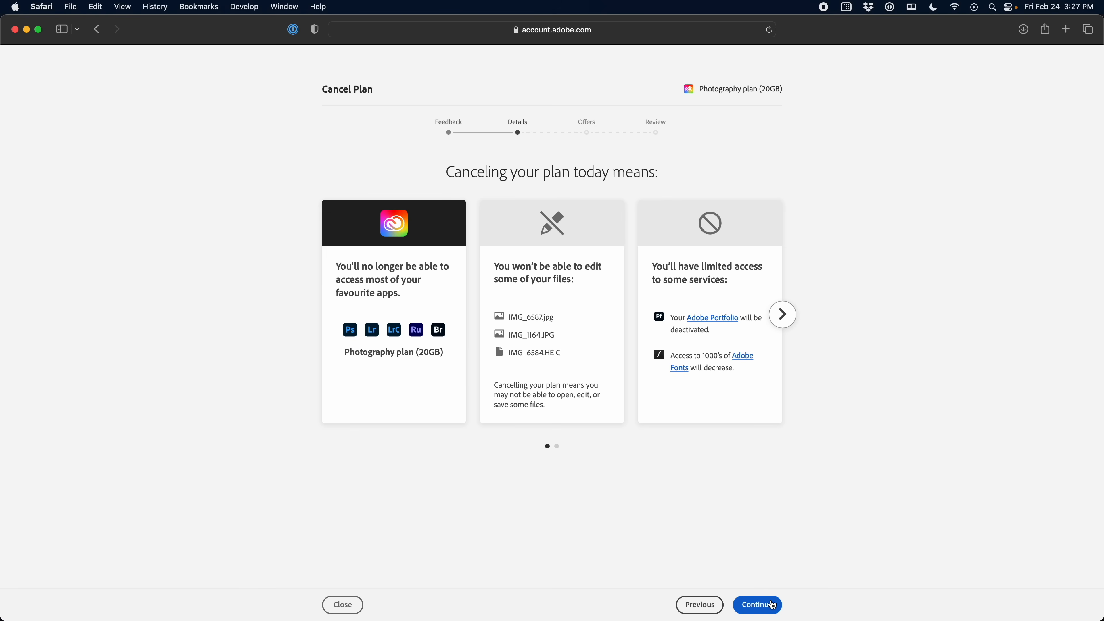
- Pass the consequences, decline the retention offers and confirm the Photography plan cancellation
left_click(757, 604)
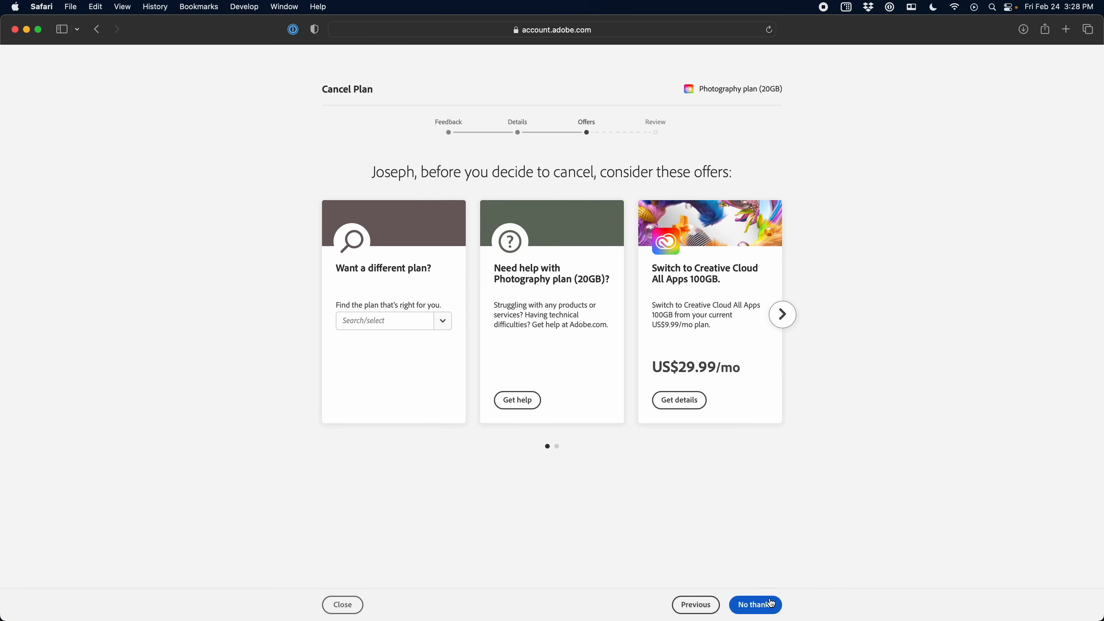
left_click(755, 604)
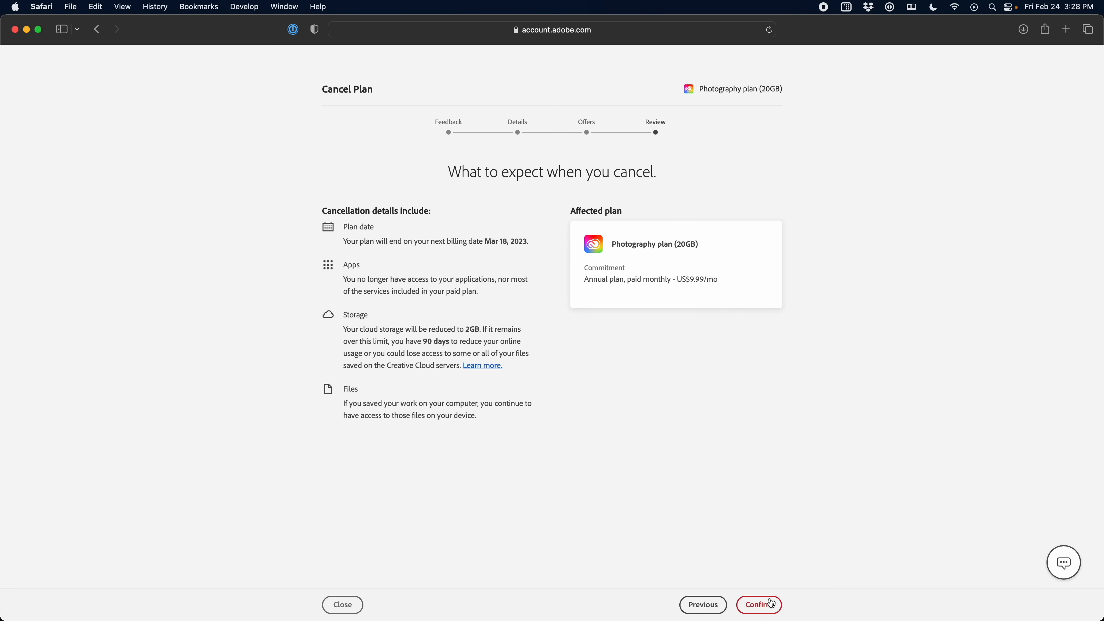
left_click(759, 605)
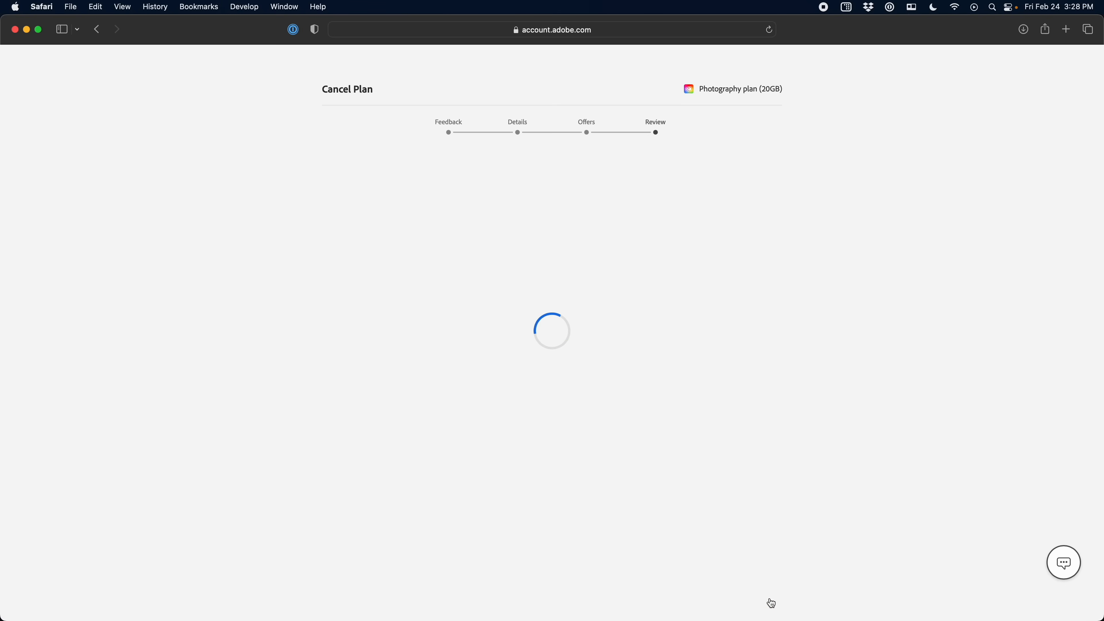
mouse_move(770, 598)
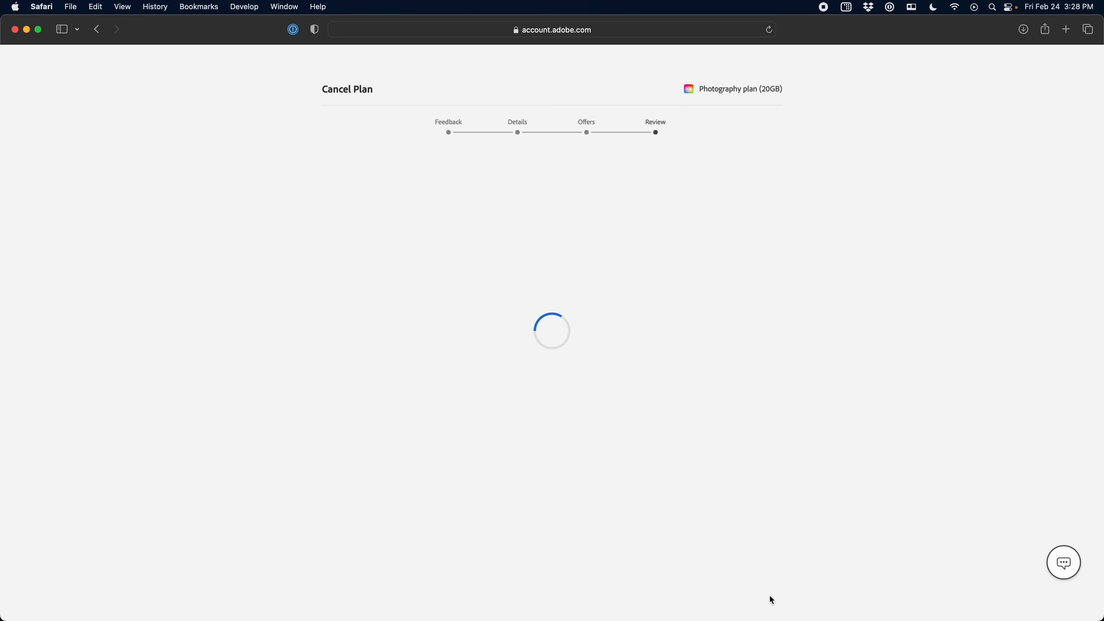